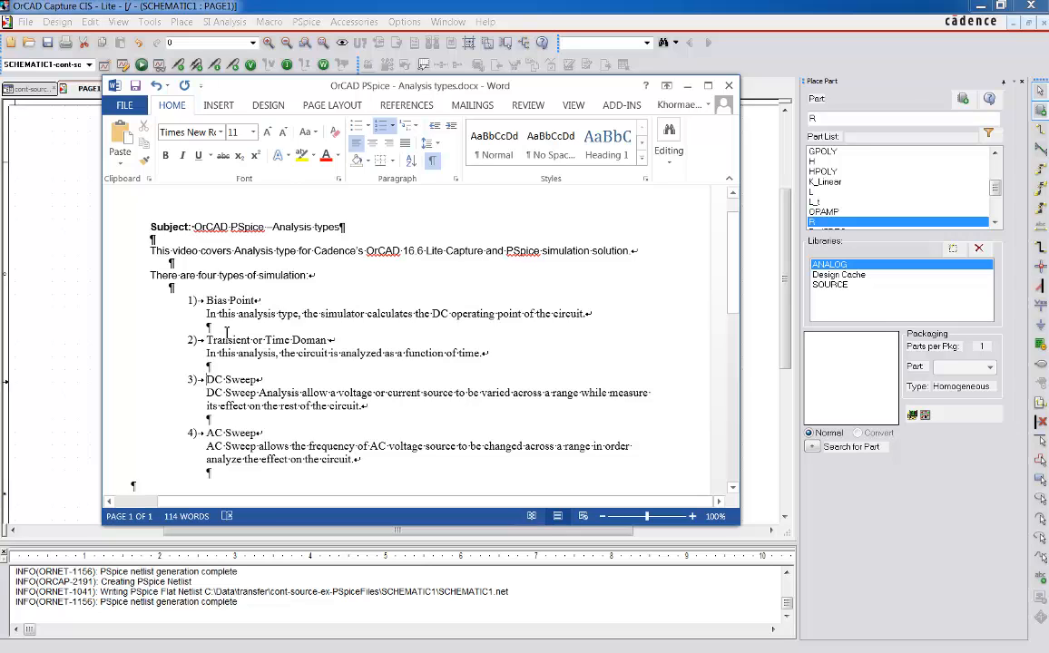
mouse_move(265, 346)
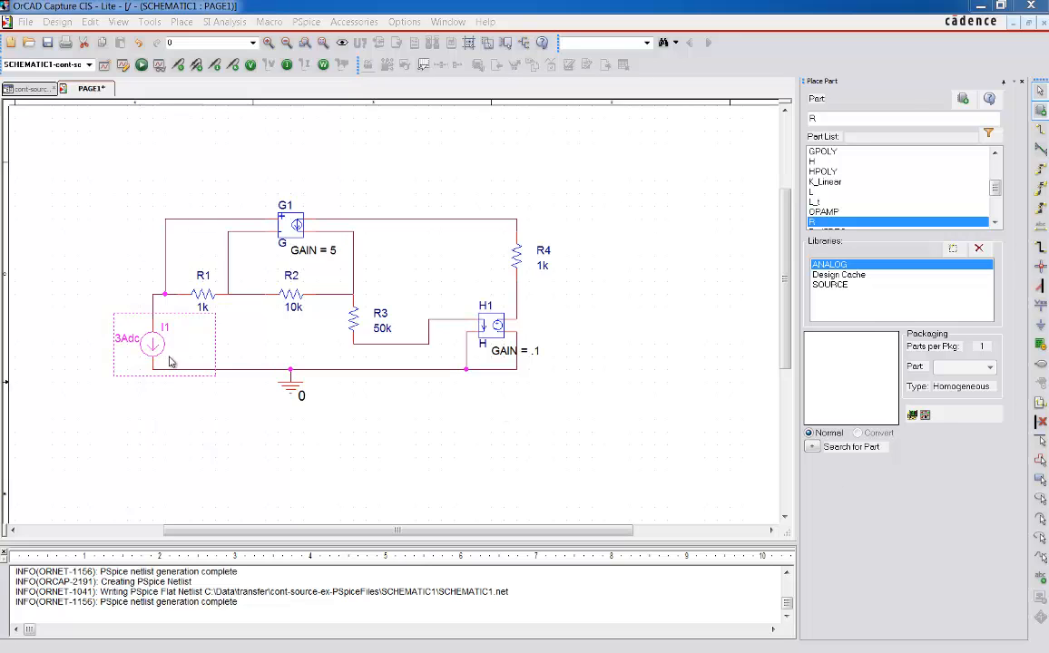
mouse_move(252, 405)
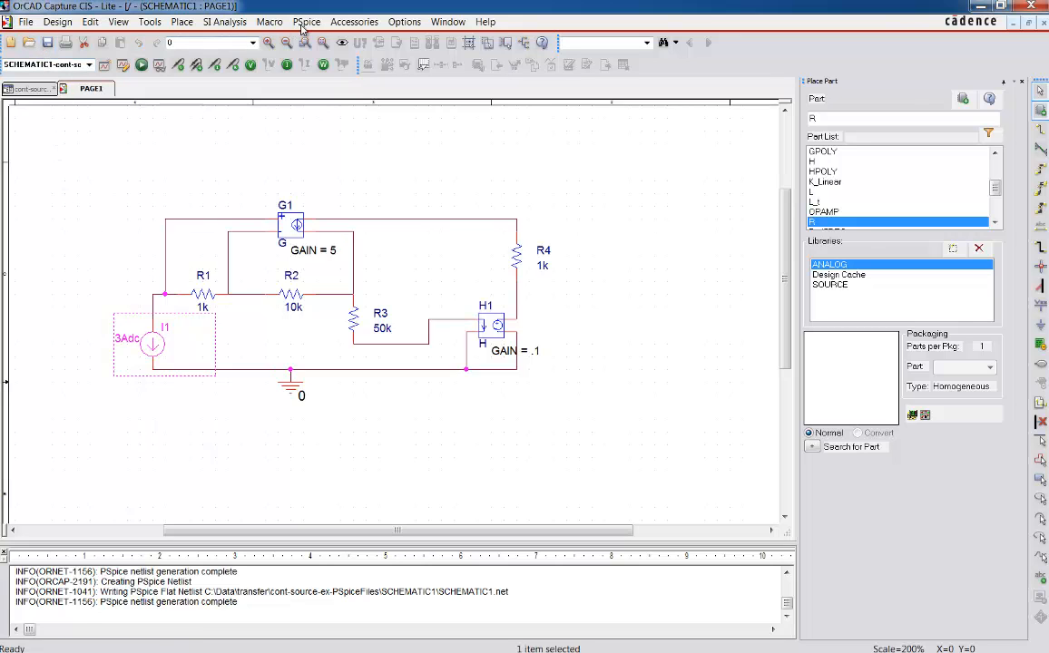
Start a new PSpice simulation profile named 'ex-dc sweep'.
click(307, 20)
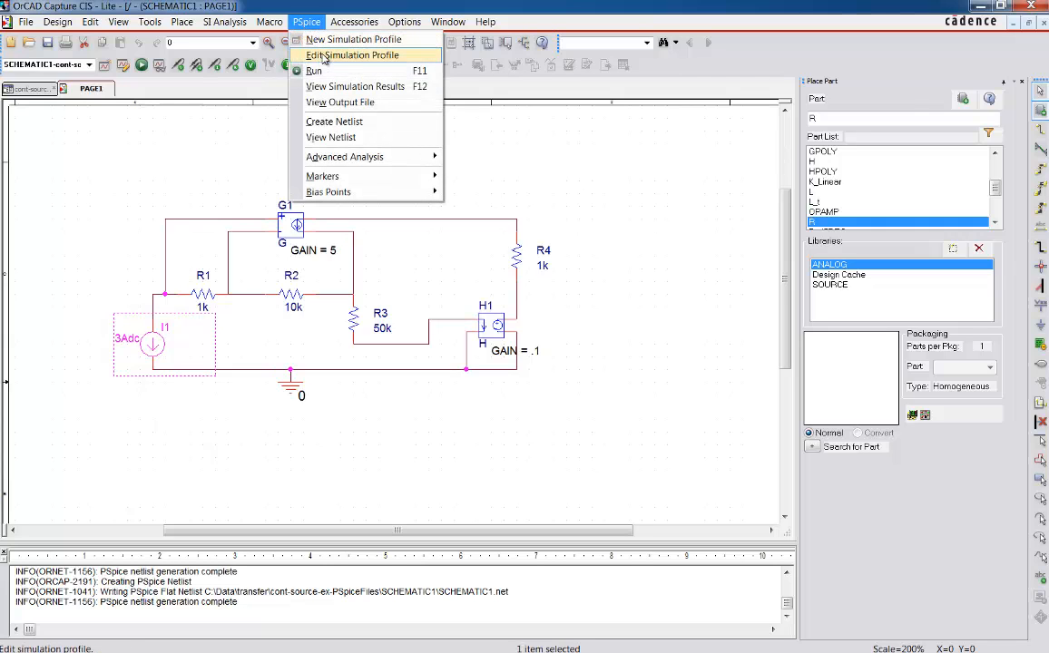
mouse_move(354, 39)
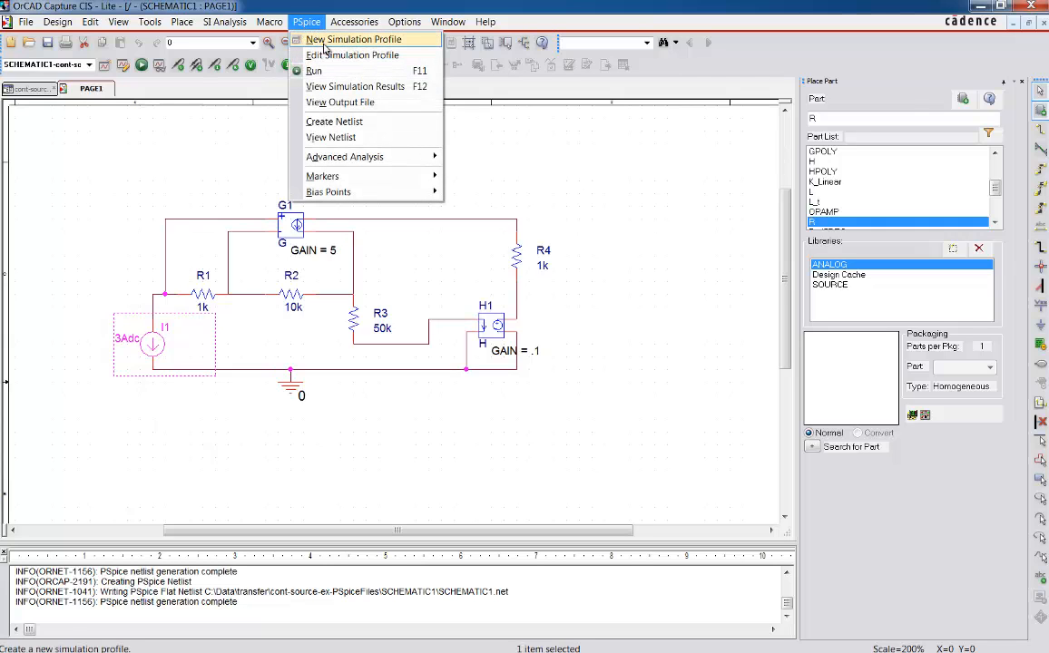
click(354, 39)
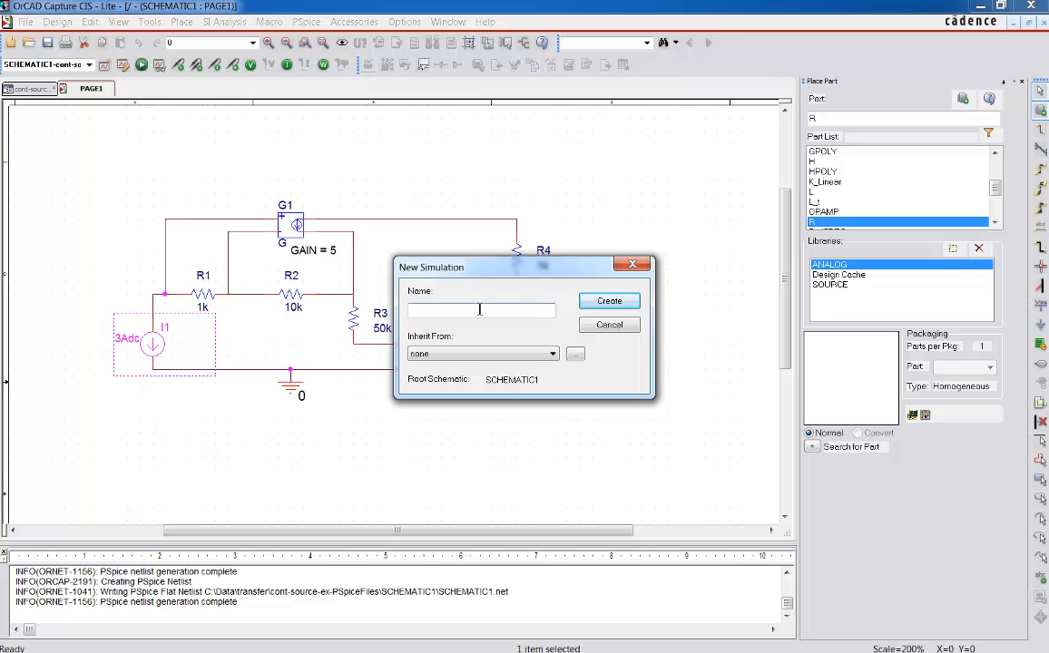
mouse_move(563, 310)
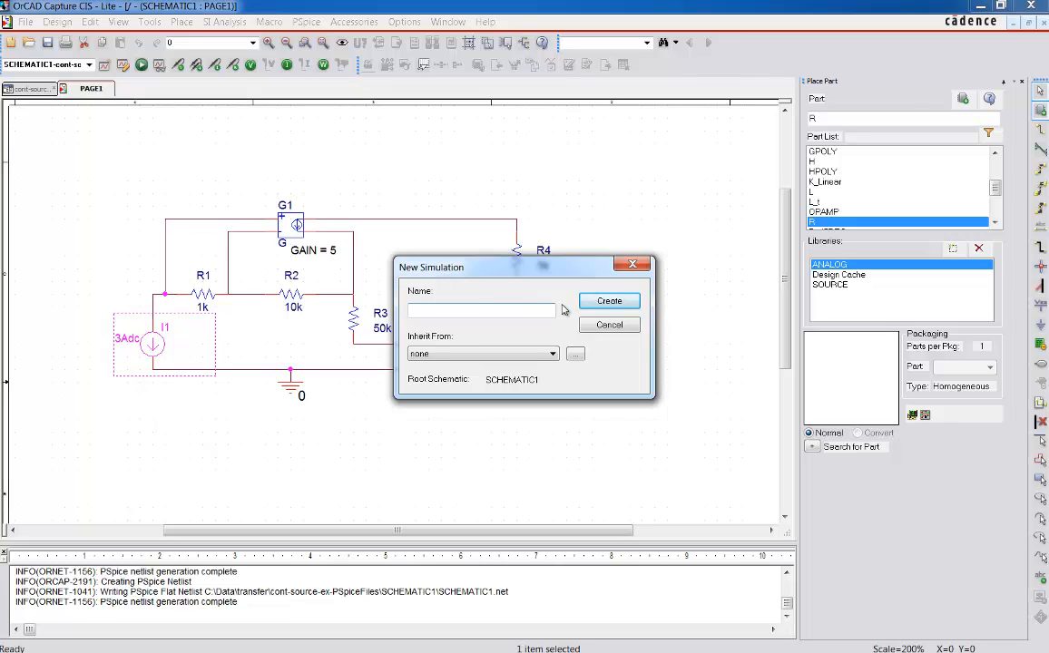
text(e)
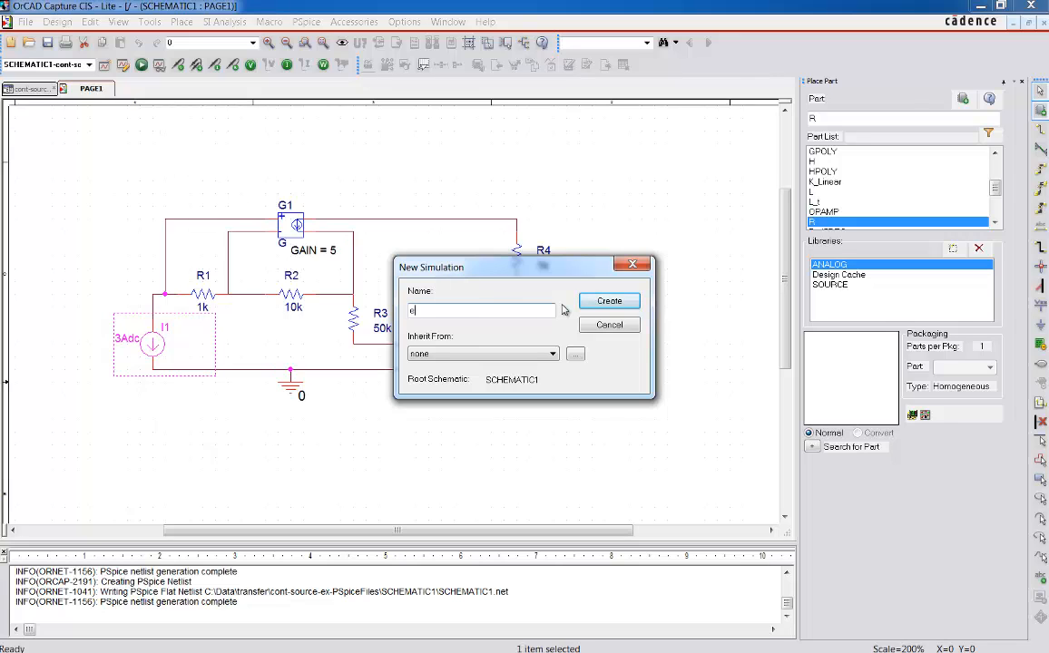
text(x-)
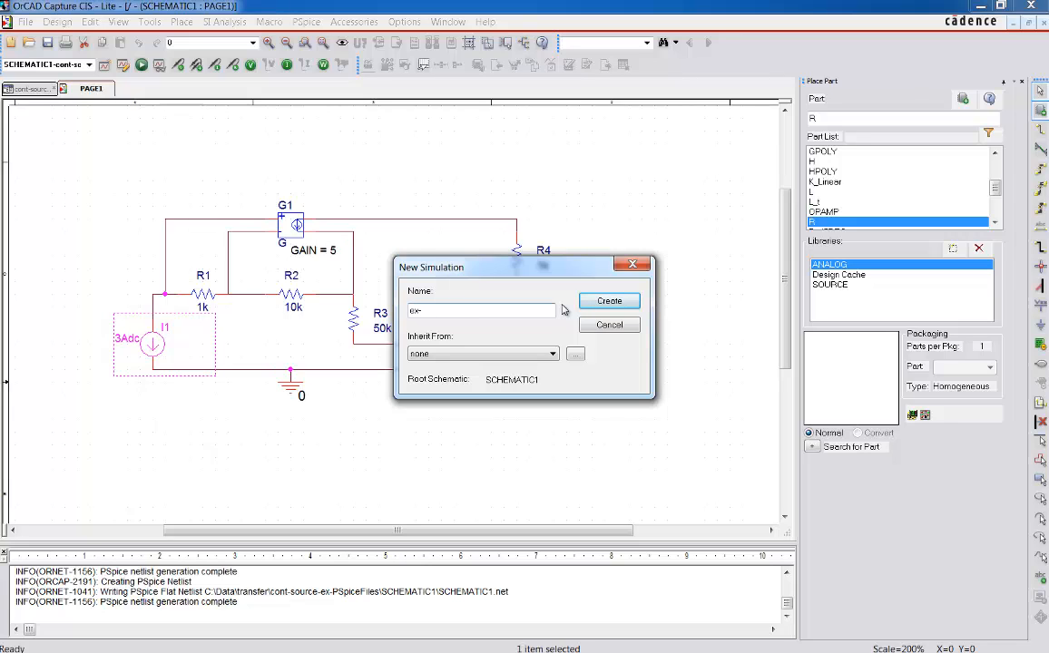
text(dc sweep)
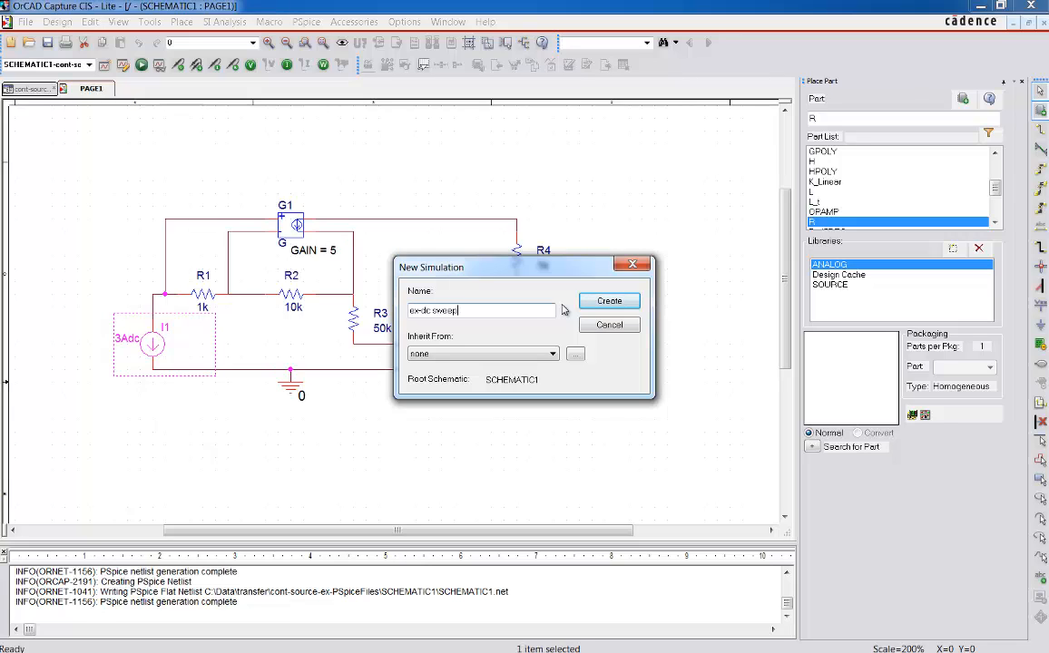
Create the profile and set a DC sweep of current source I1 ending at 10.
click(609, 301)
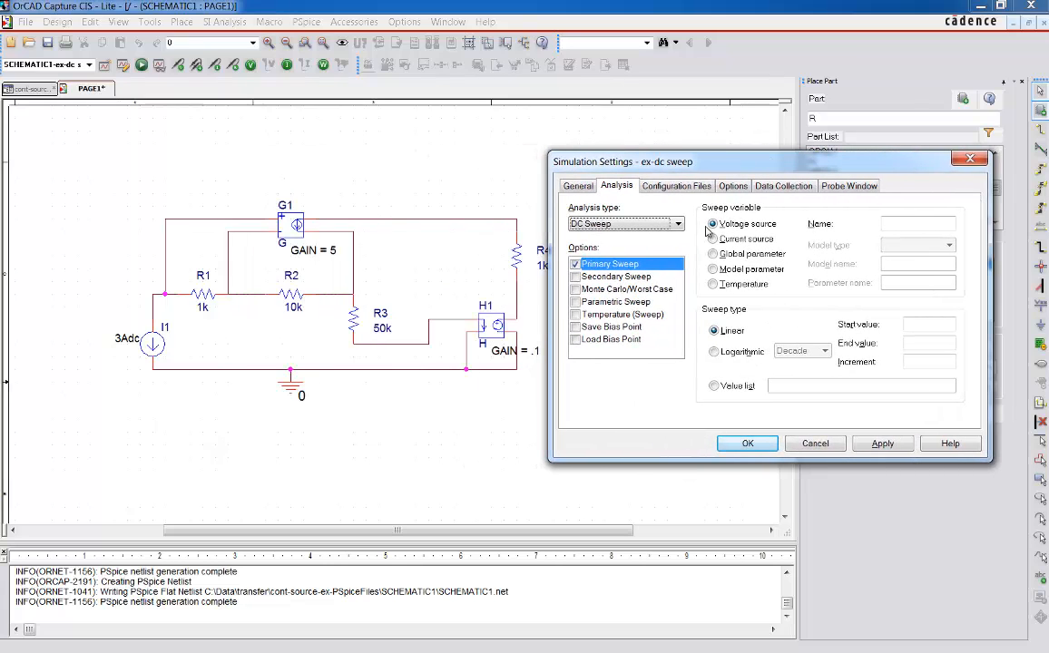
mouse_move(613, 249)
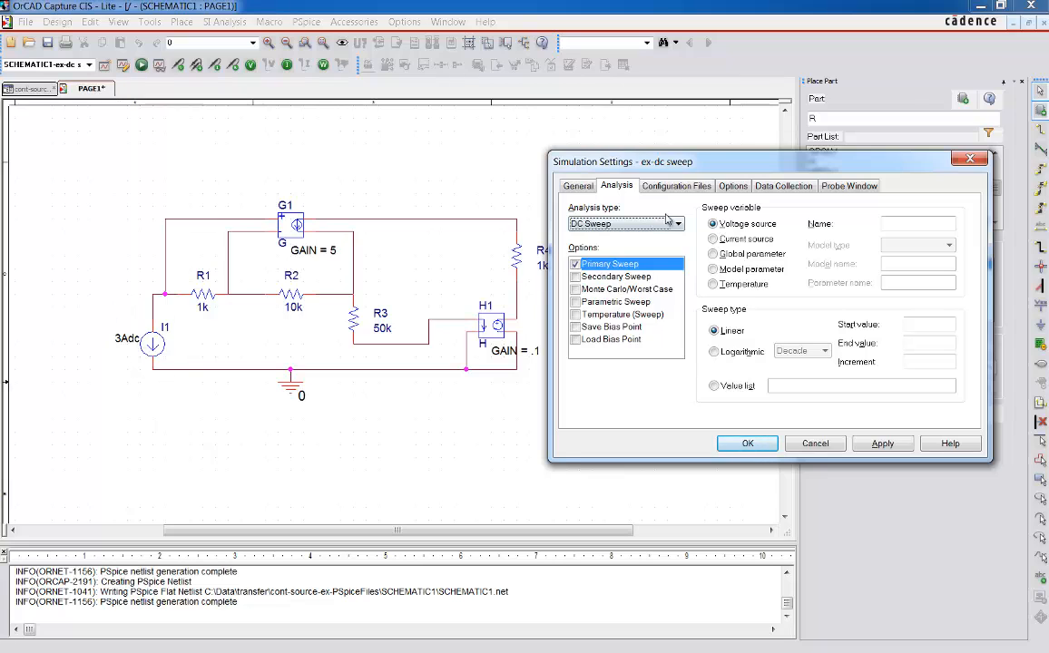
click(713, 238)
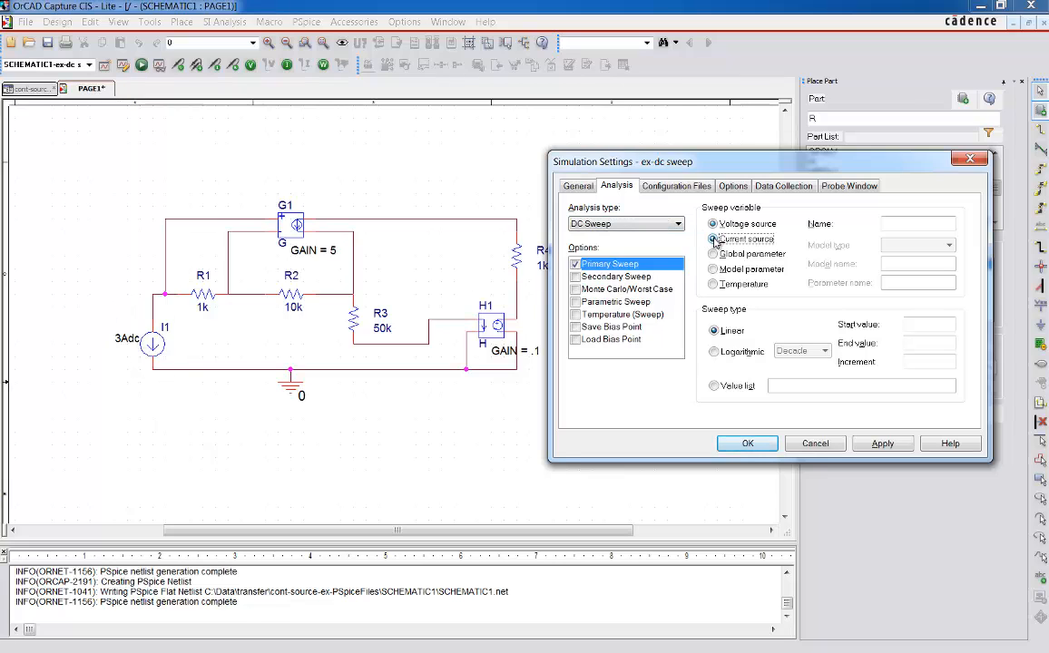
click(713, 239)
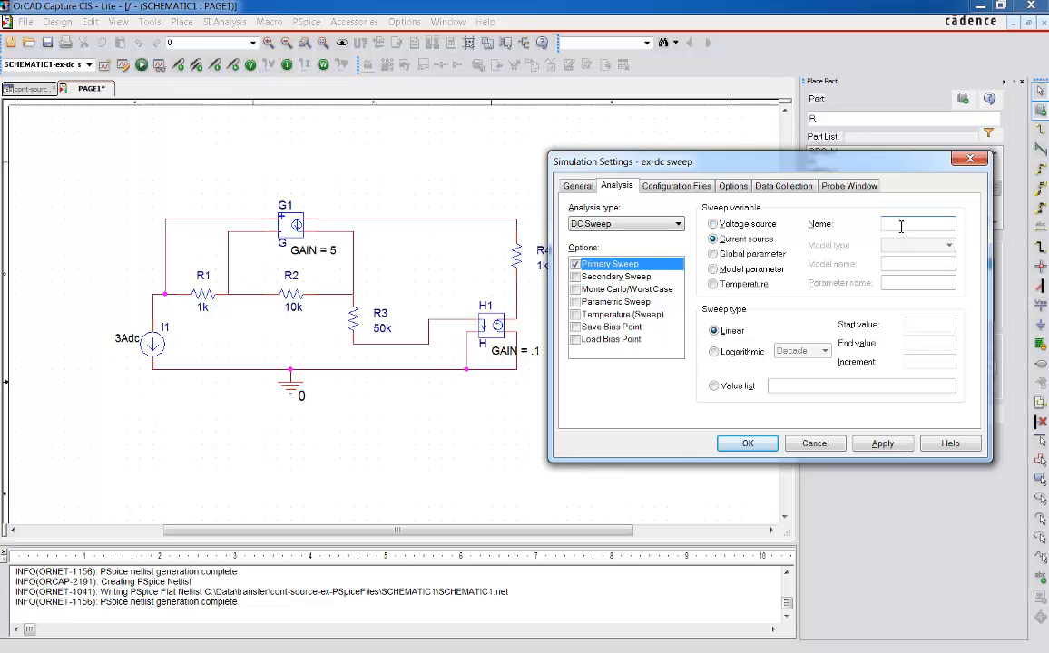
text(I1)
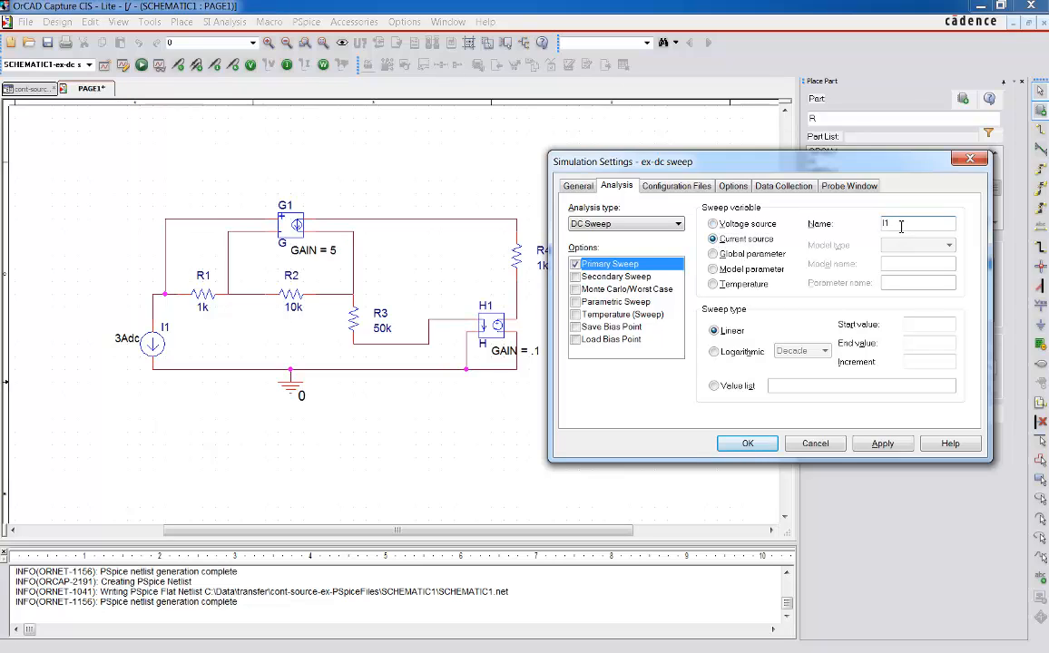
mouse_move(905, 321)
text(-)
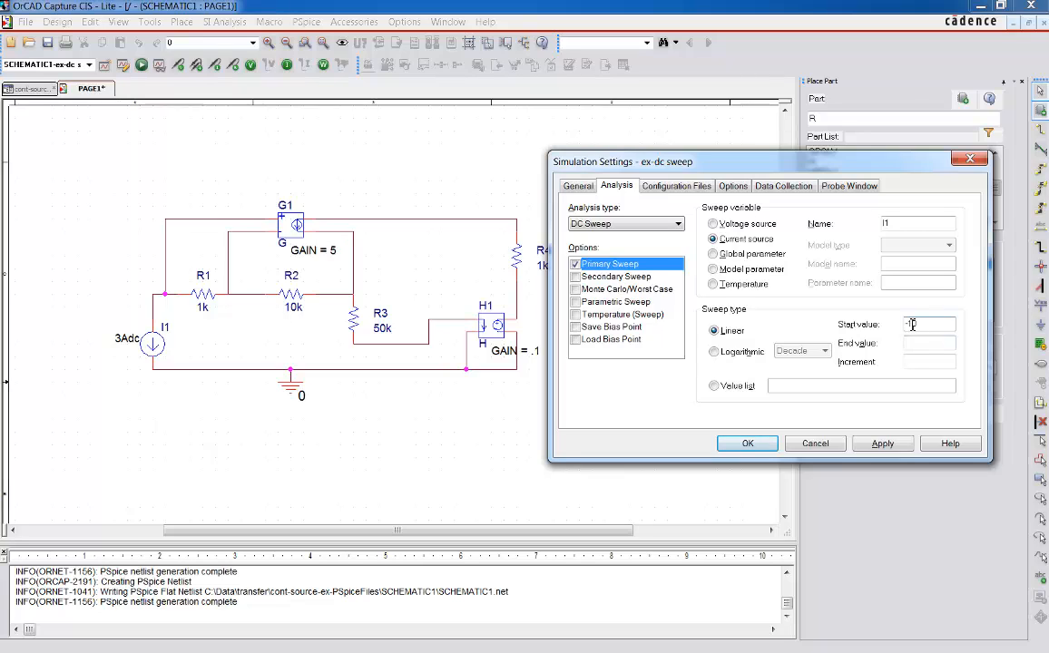
text(10)
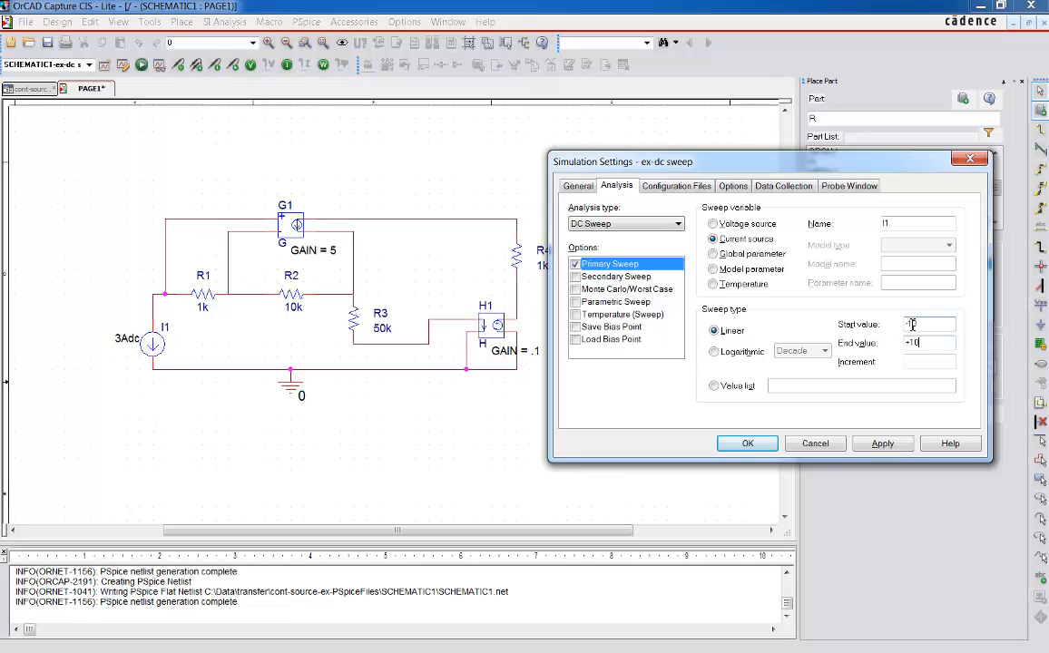
click(929, 361)
text(.1)
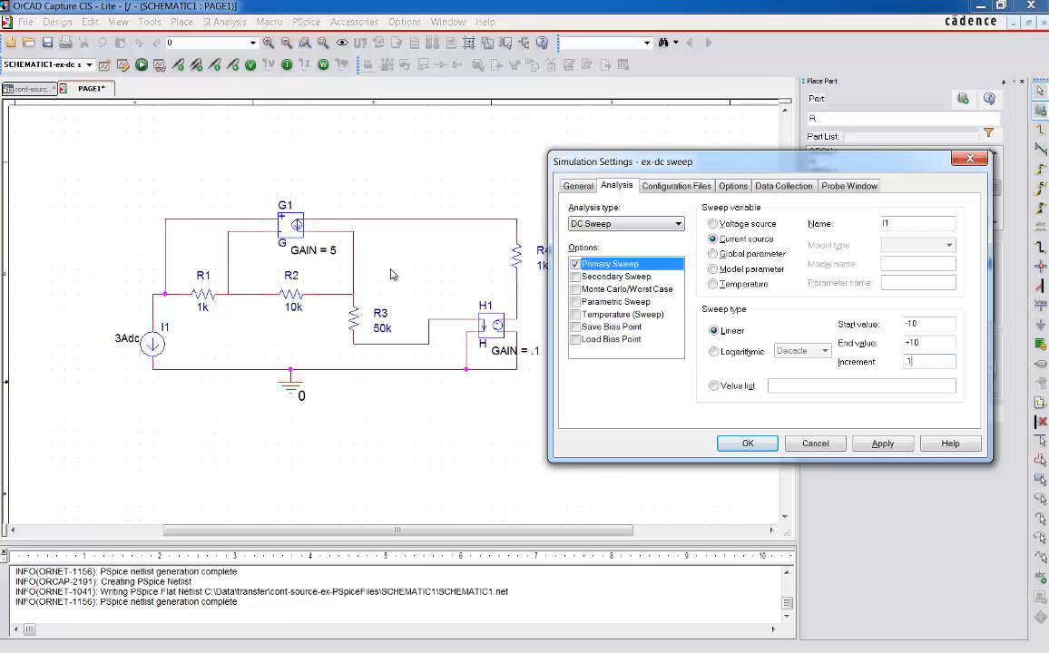
mouse_move(216, 185)
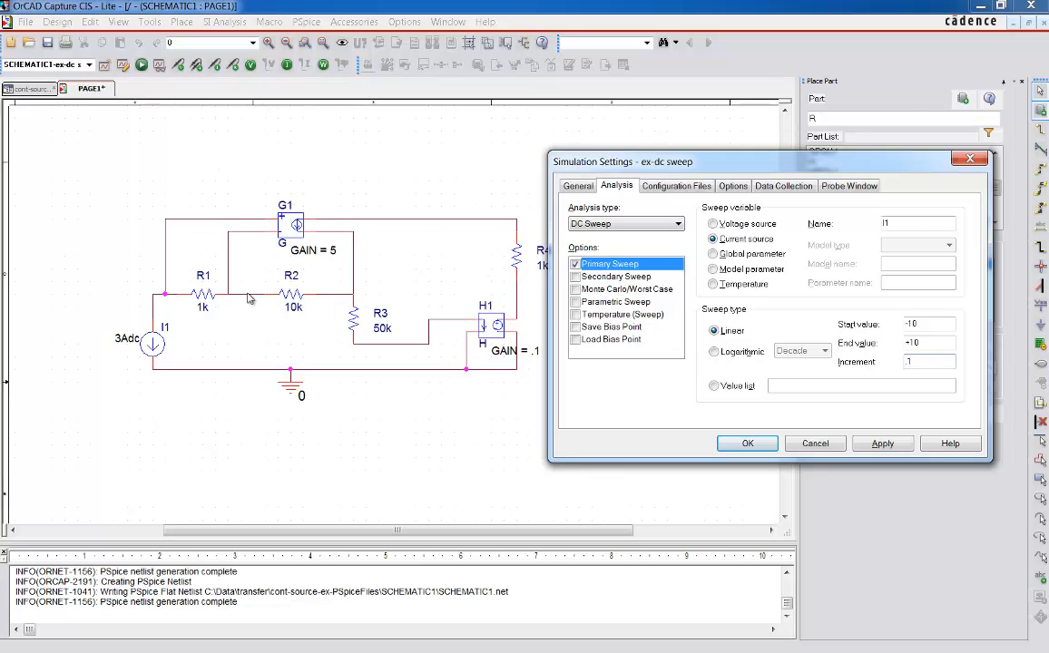
mouse_move(351, 301)
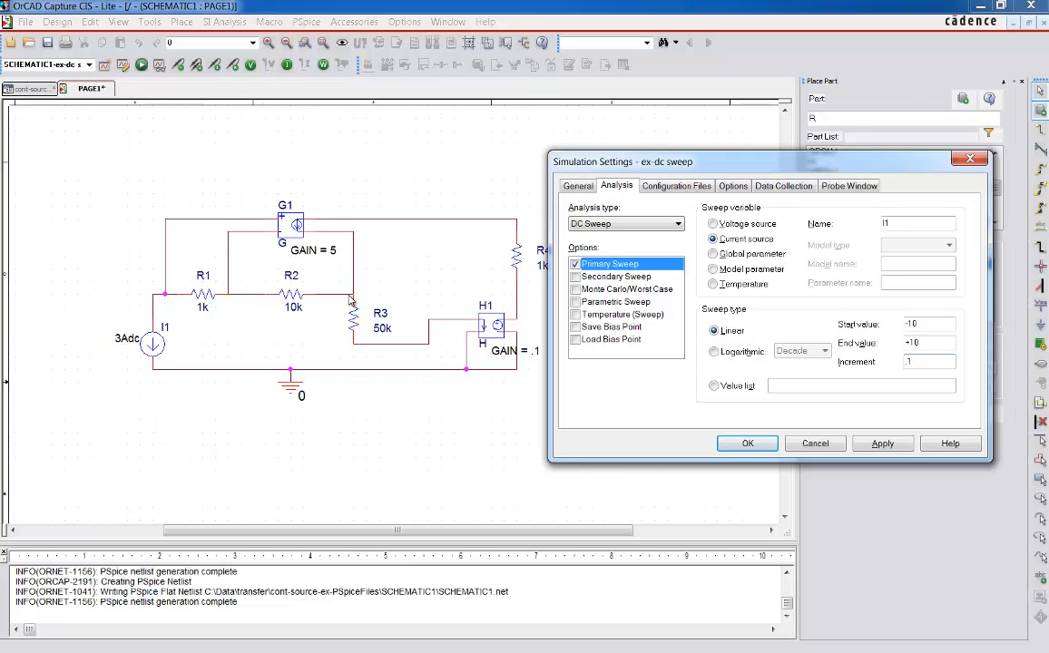
mouse_move(200, 66)
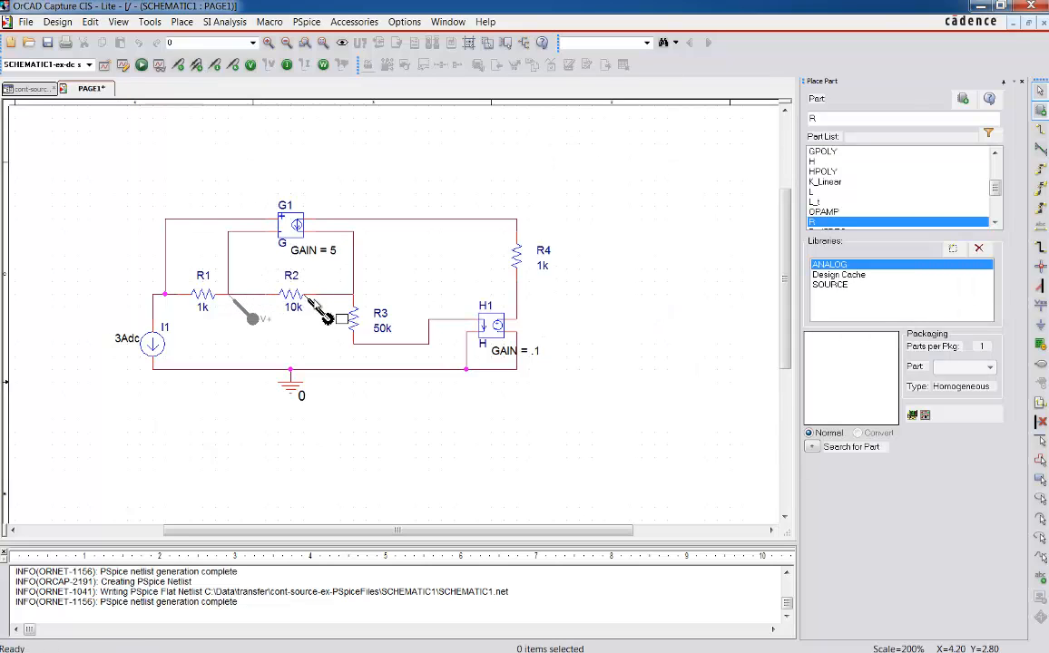
mouse_move(343, 304)
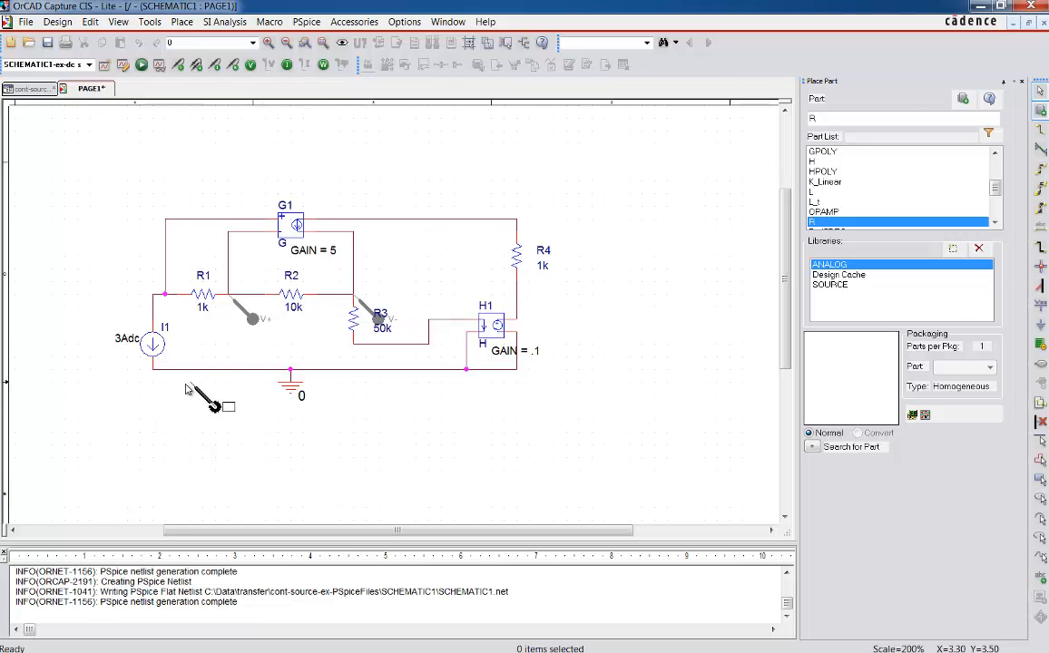
mouse_move(195, 127)
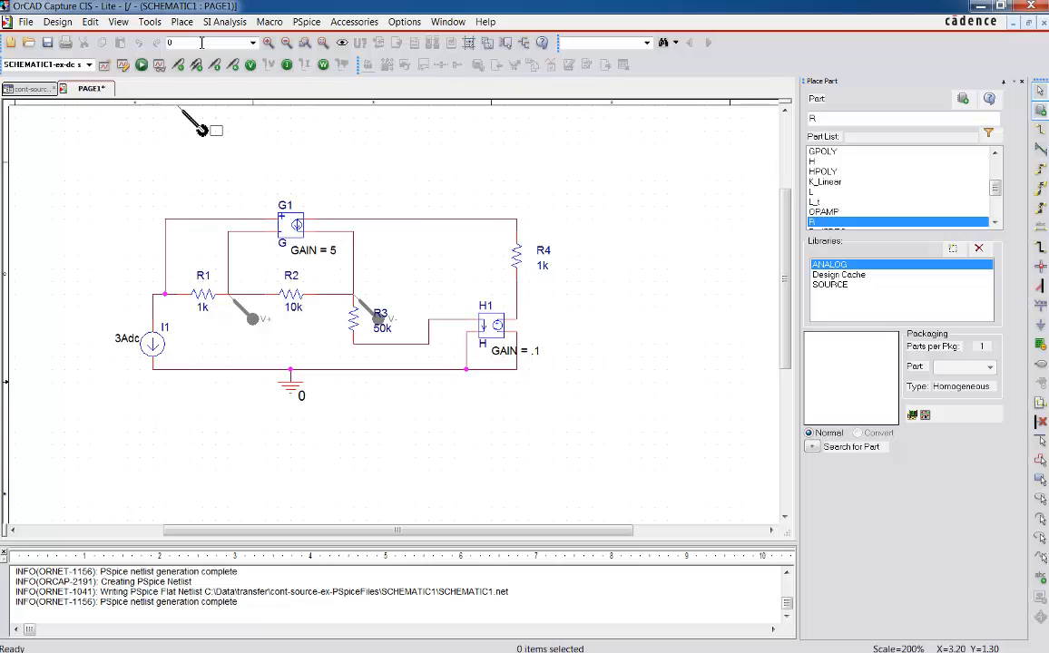
mouse_move(336, 240)
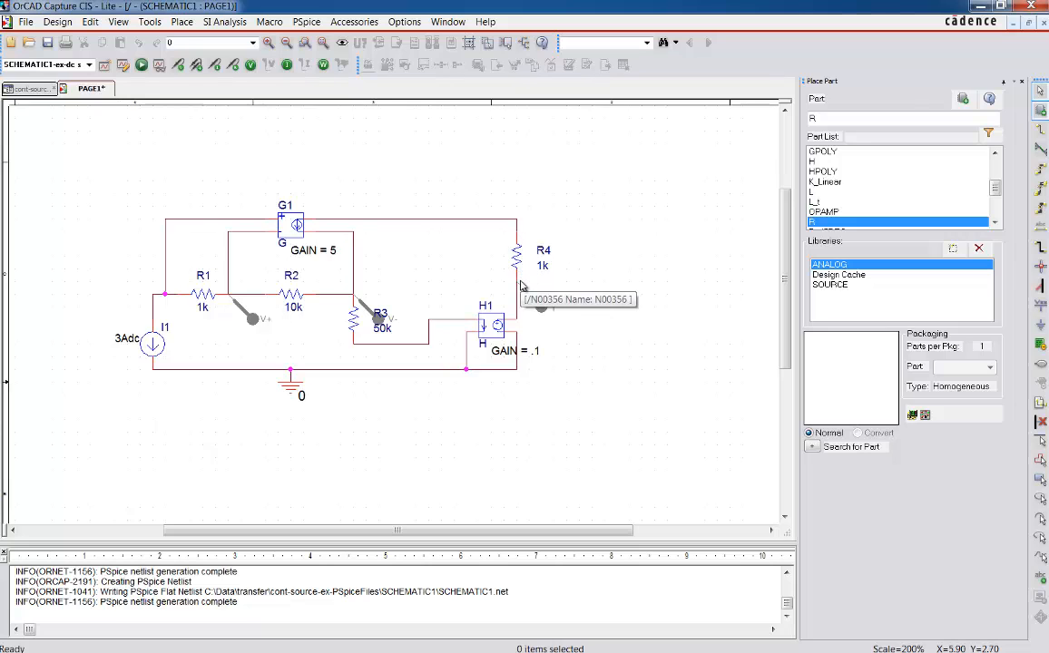
mouse_move(340, 300)
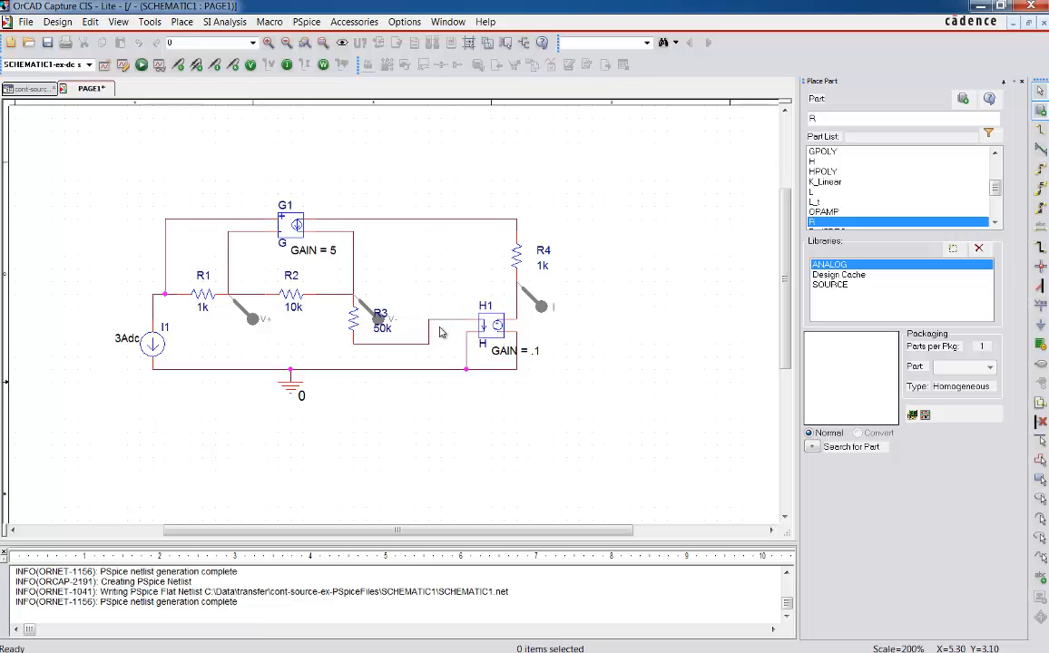
mouse_move(353, 308)
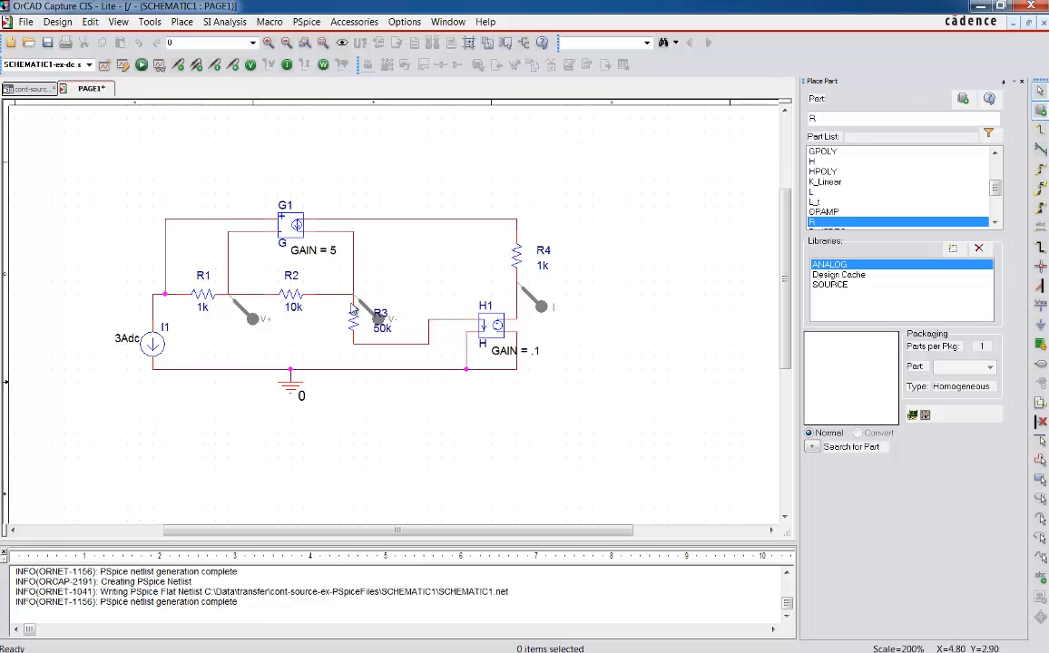
mouse_move(318, 304)
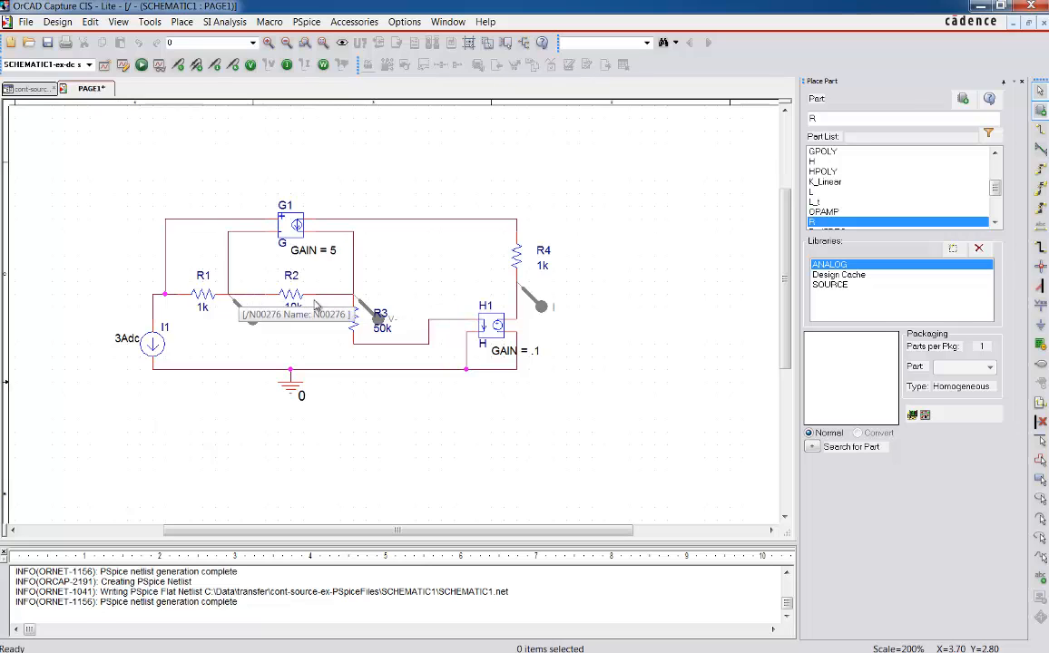
mouse_move(534, 293)
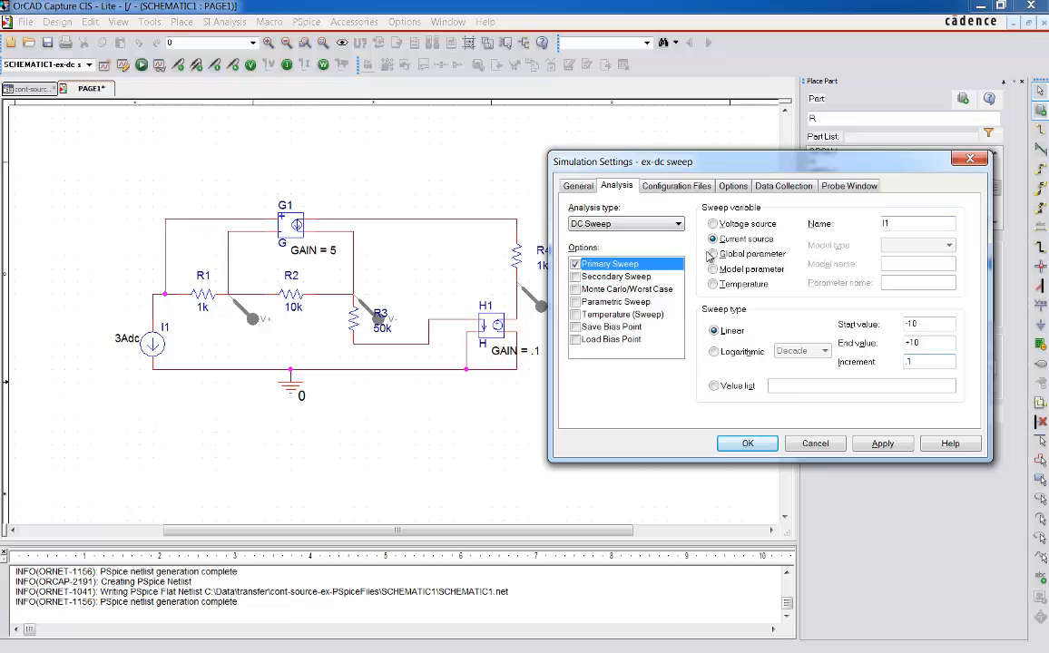
Accept the I1 DC sweep settings (-10 to 10, increment .1).
click(712, 239)
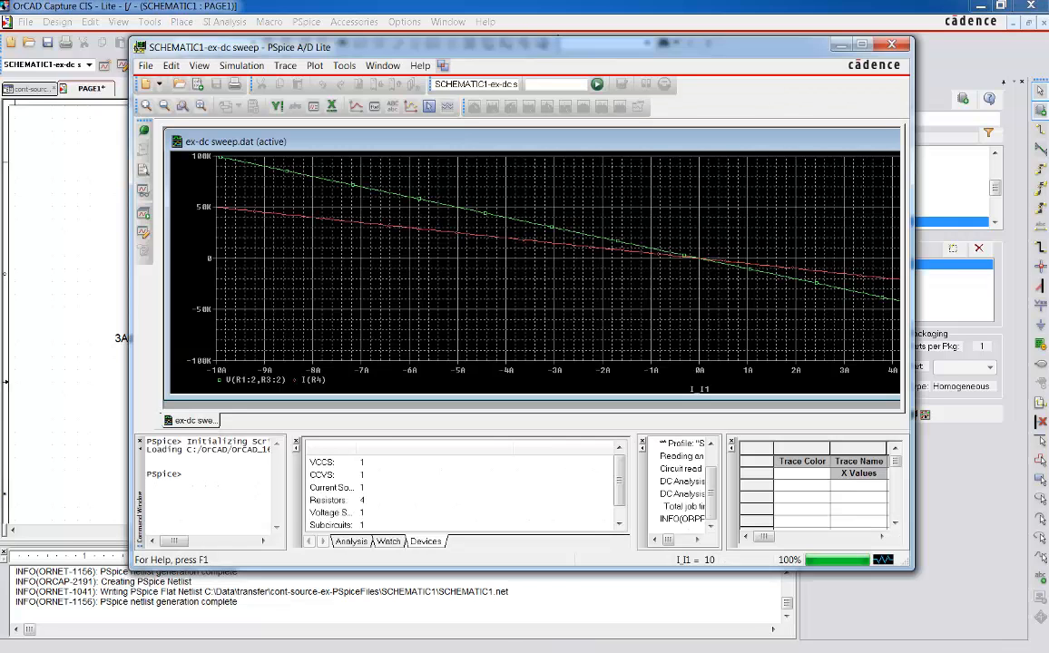
mouse_move(496, 211)
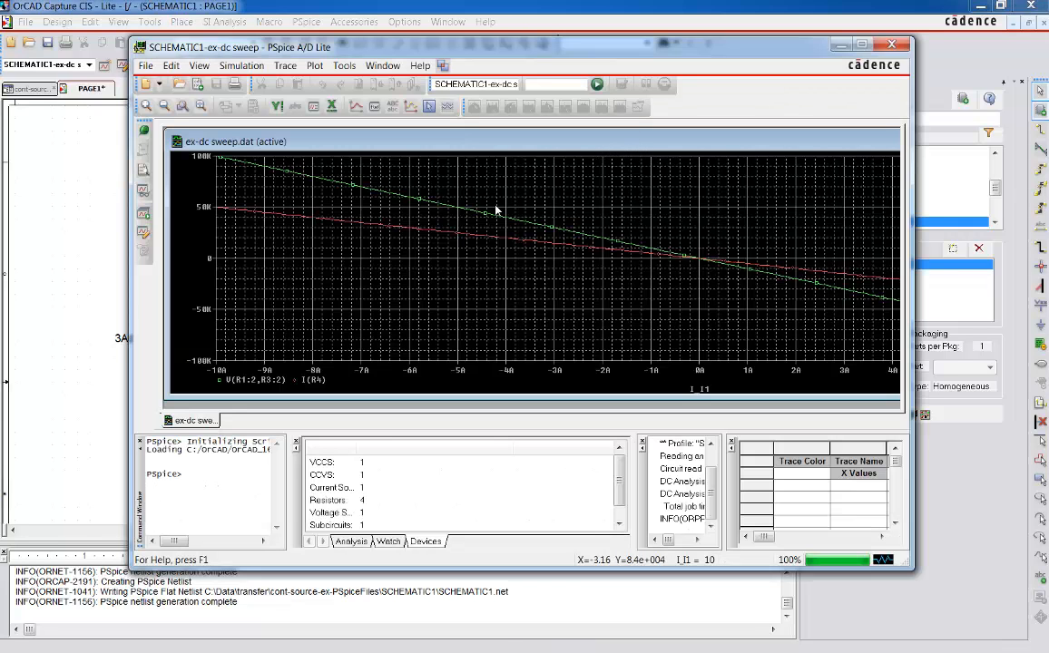
mouse_move(262, 172)
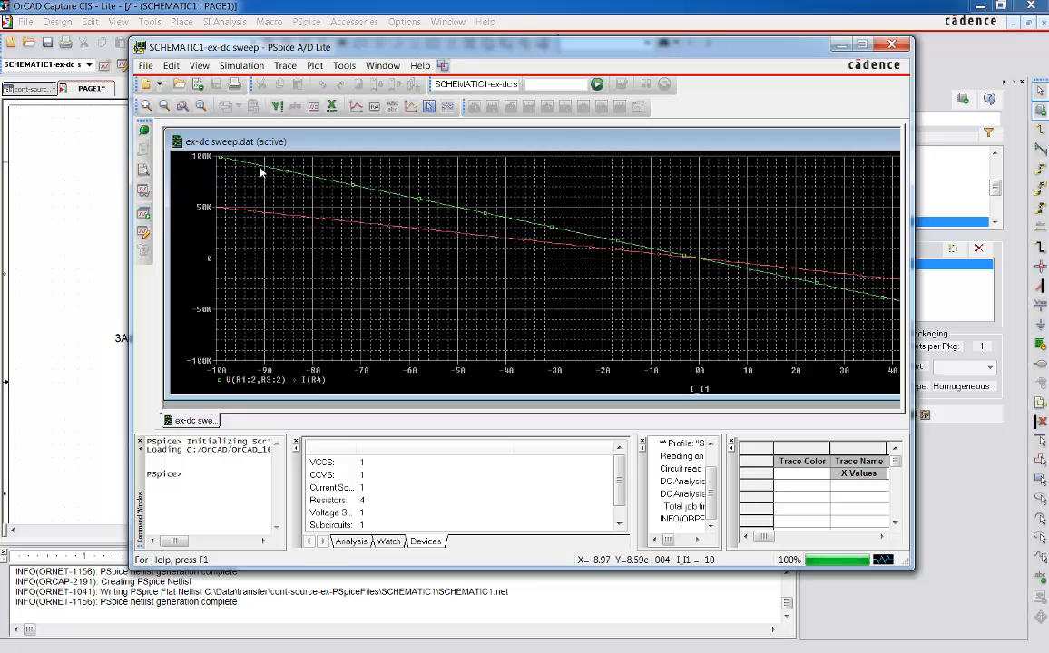
mouse_move(298, 388)
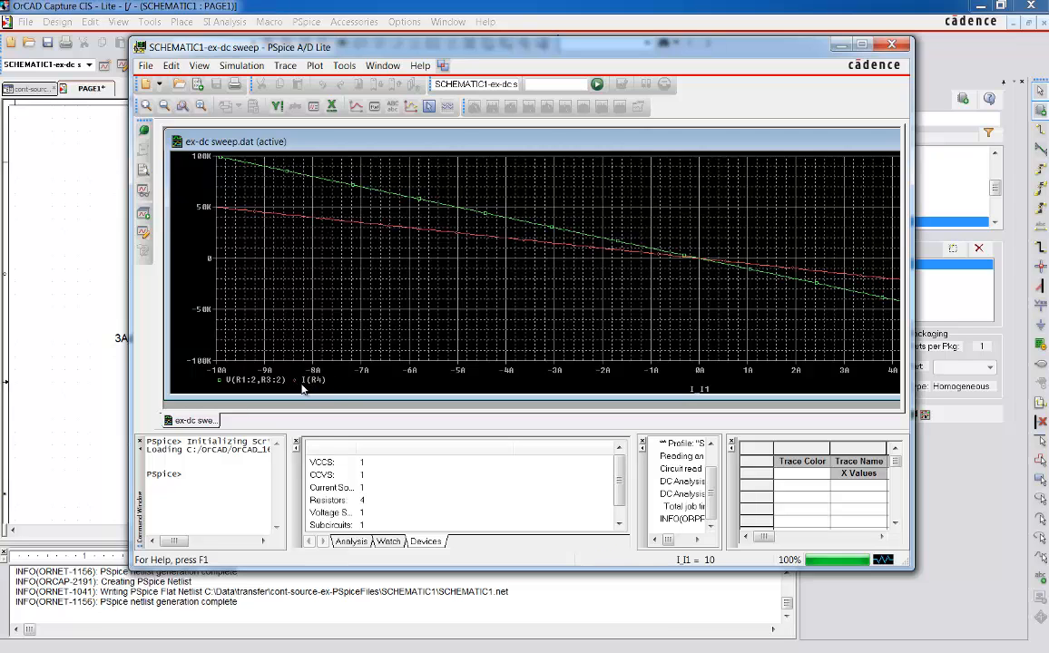
mouse_move(335, 387)
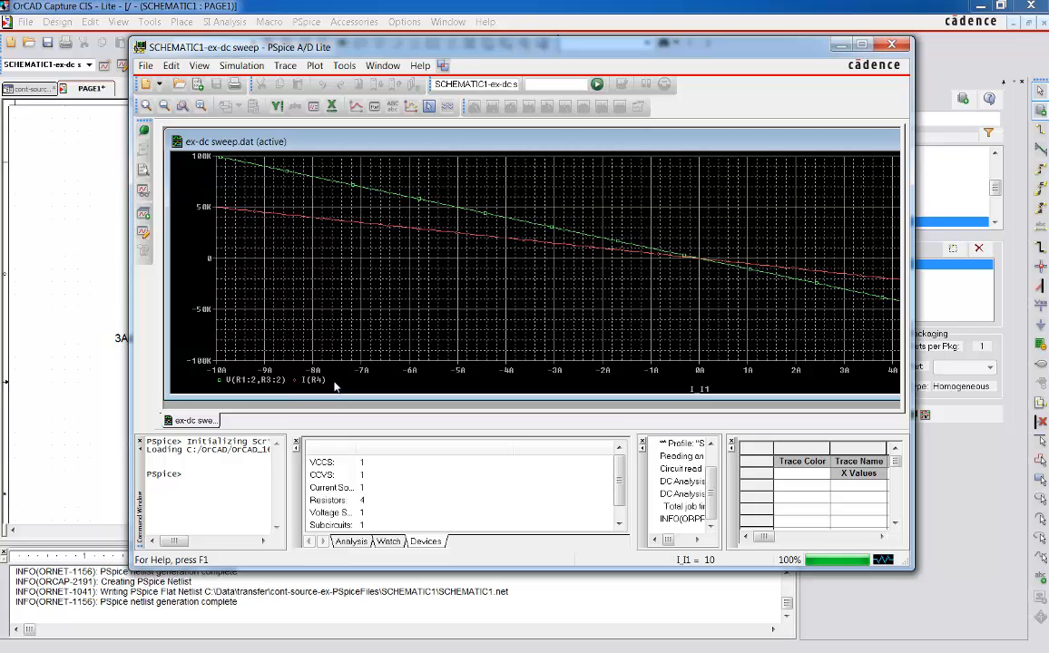
mouse_move(484, 215)
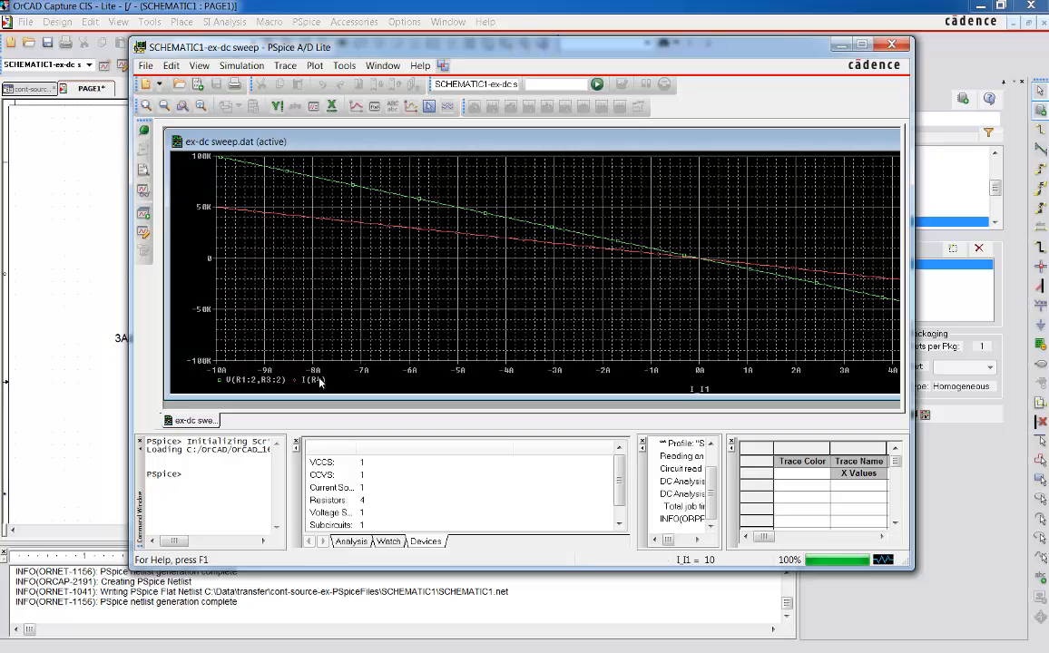
mouse_move(764, 232)
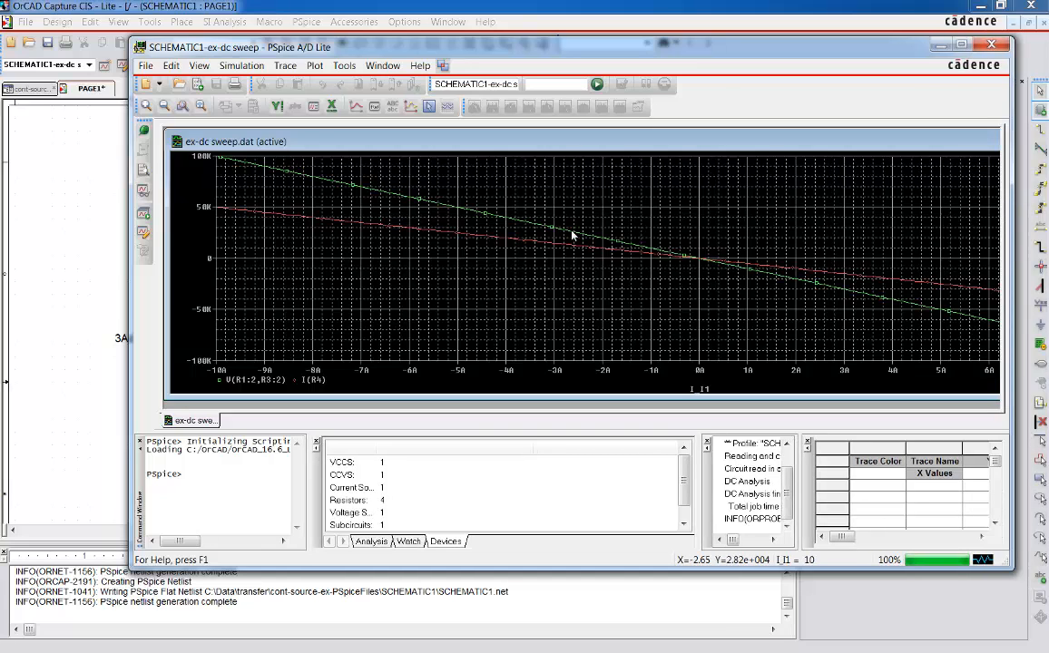
mouse_move(234, 169)
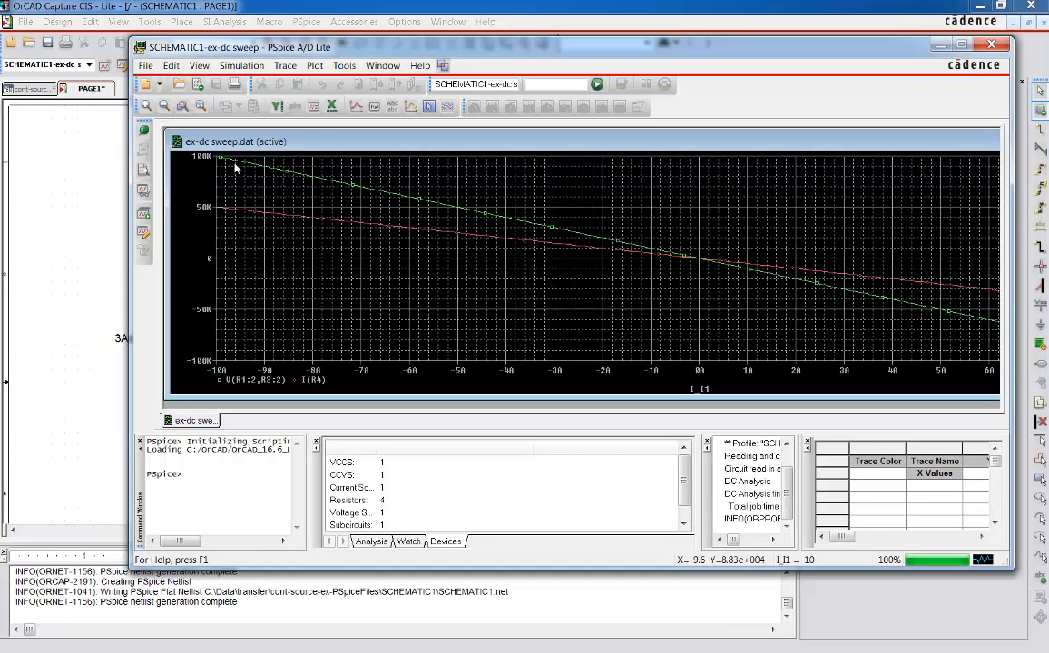
mouse_move(651, 256)
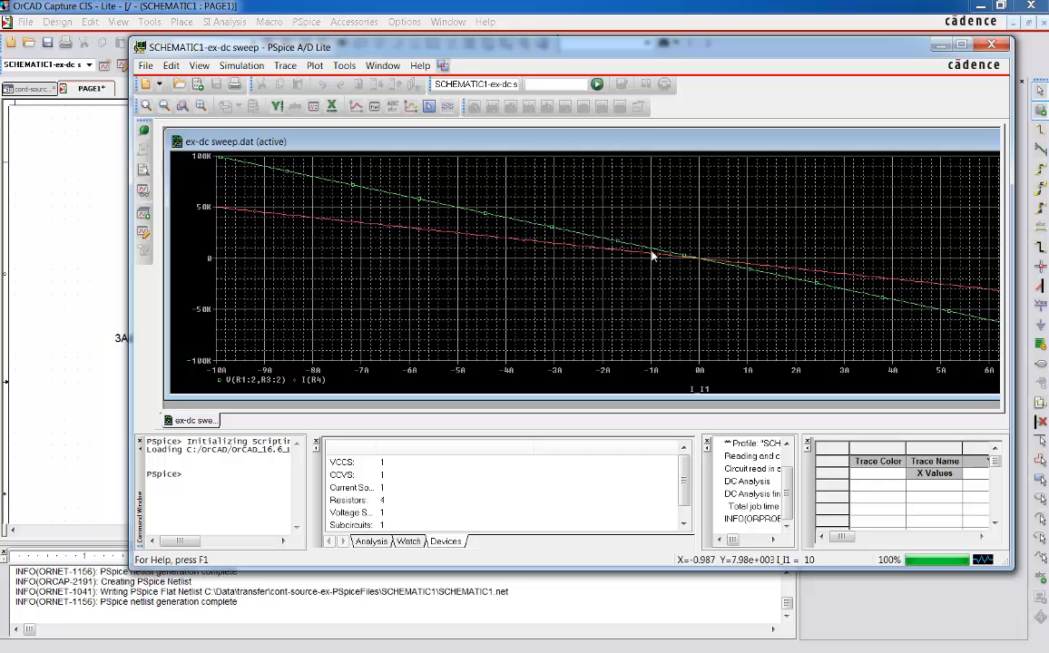
mouse_move(694, 265)
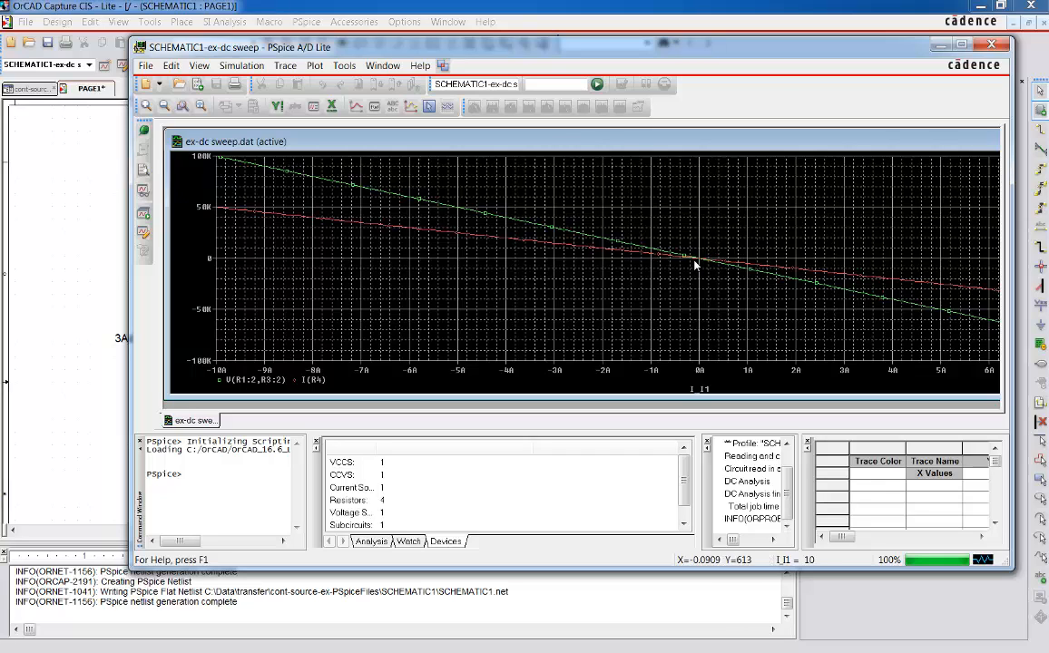
mouse_move(694, 264)
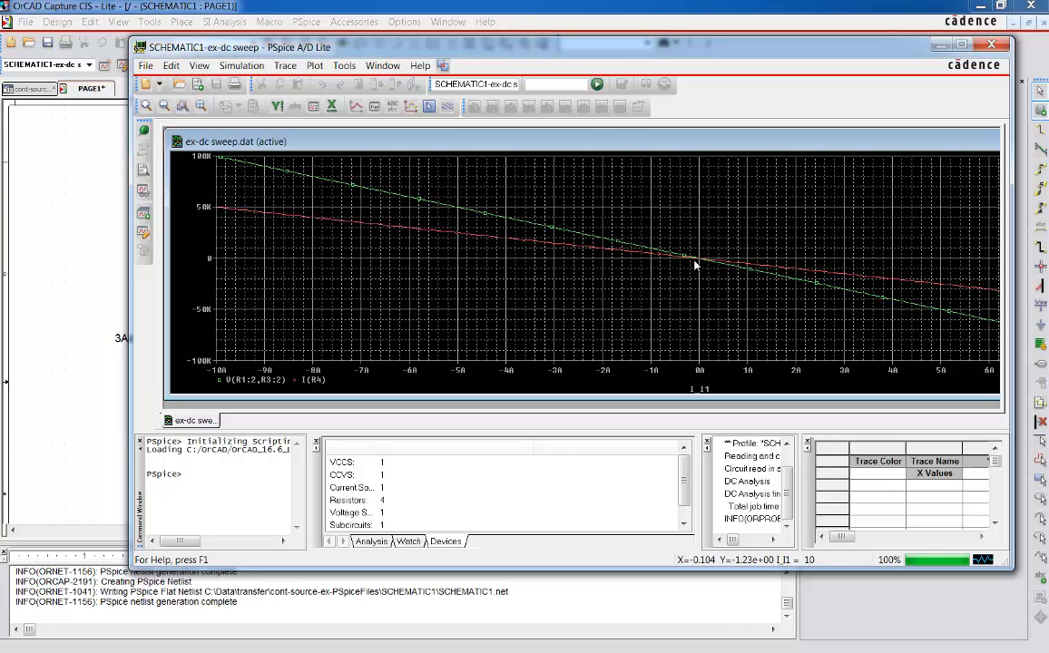
mouse_move(698, 329)
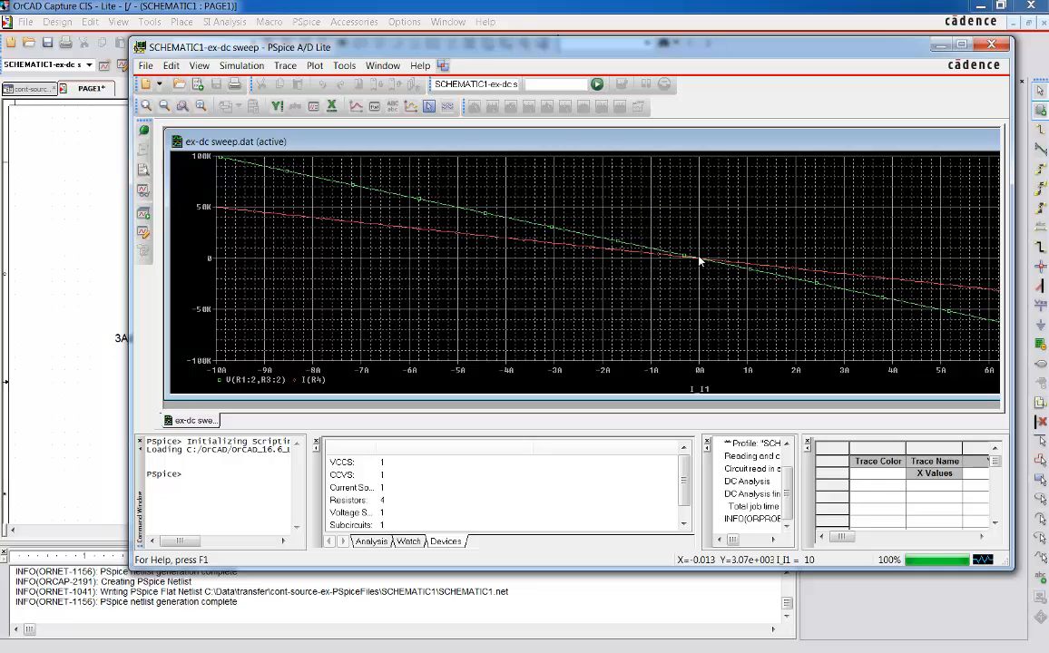
mouse_move(197, 191)
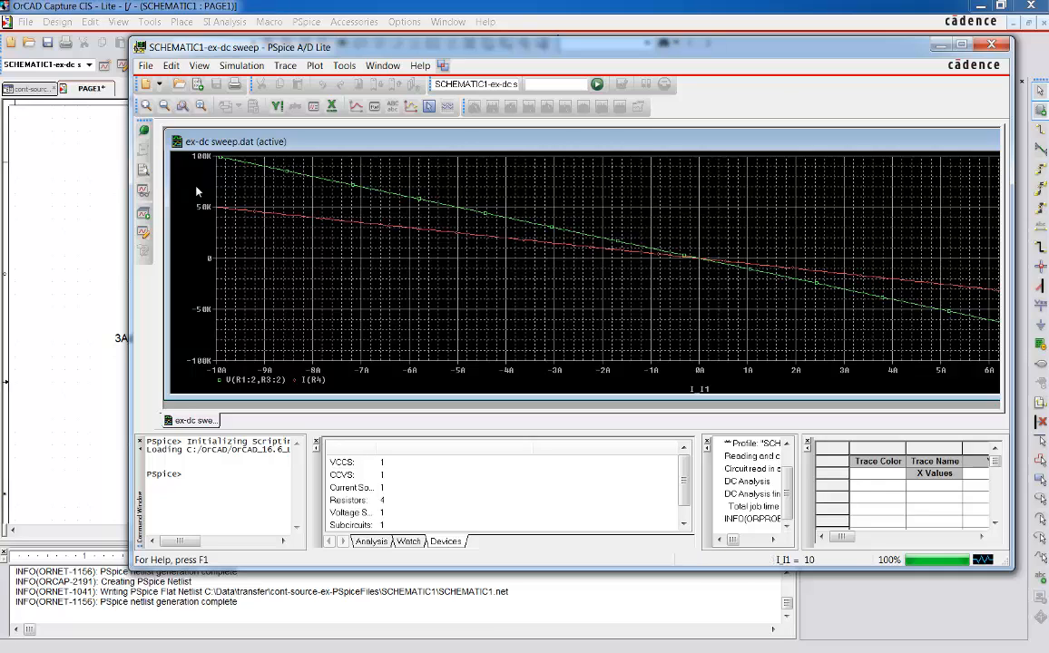
mouse_move(593, 267)
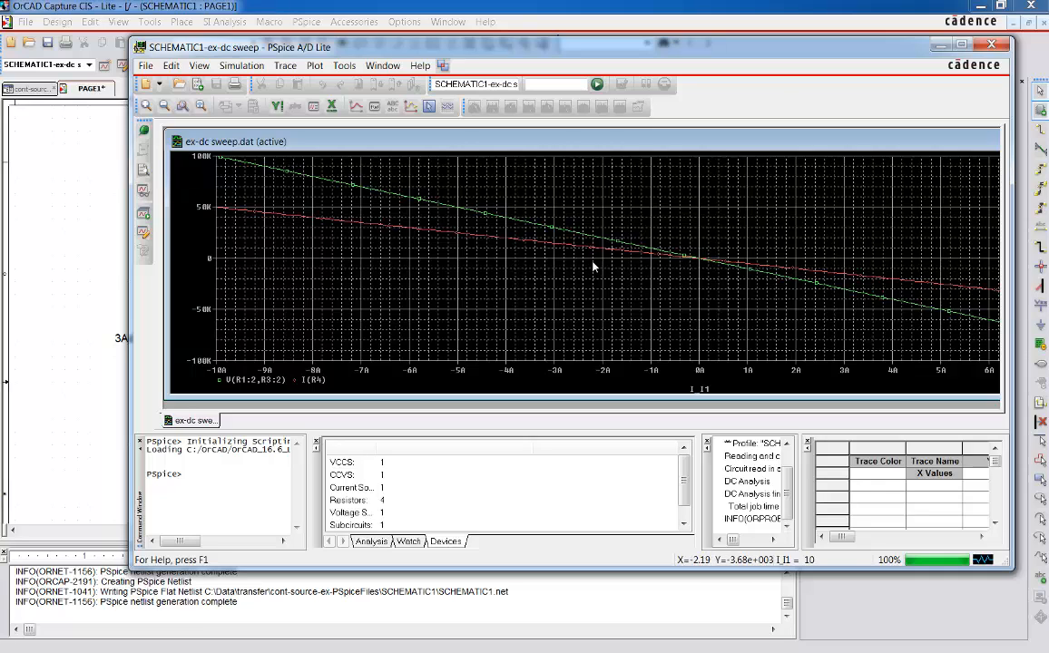
mouse_move(472, 266)
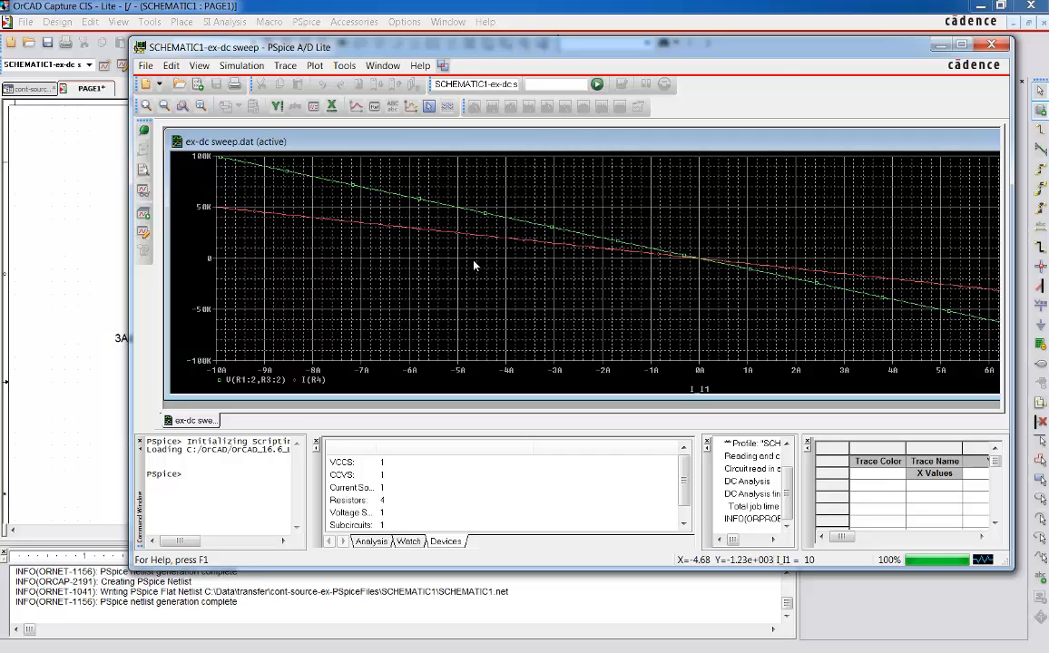
mouse_move(370, 143)
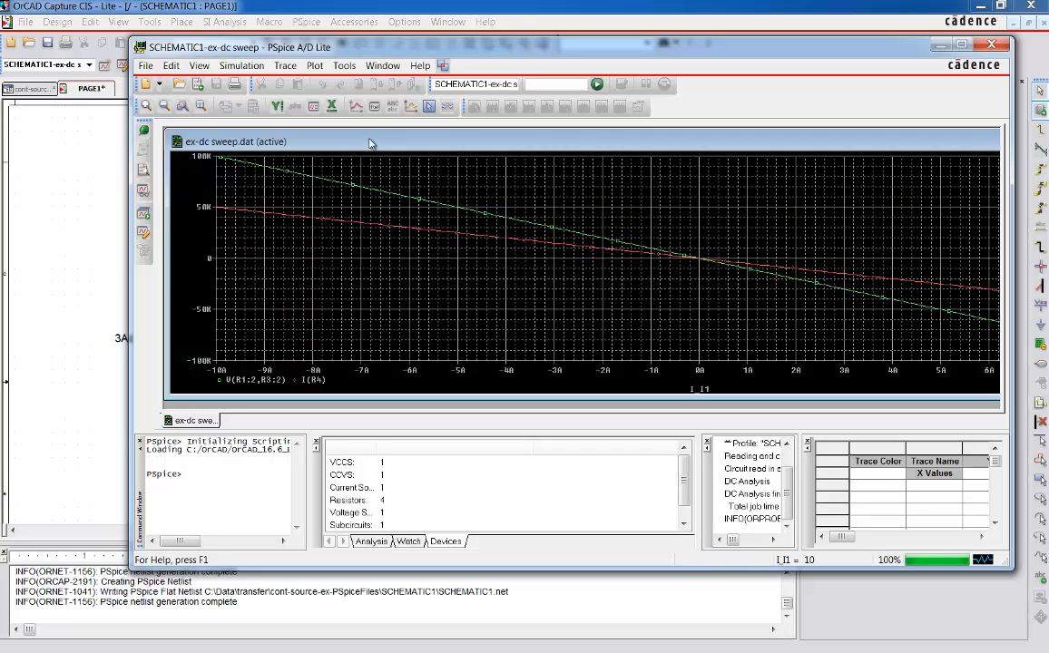
mouse_move(356, 106)
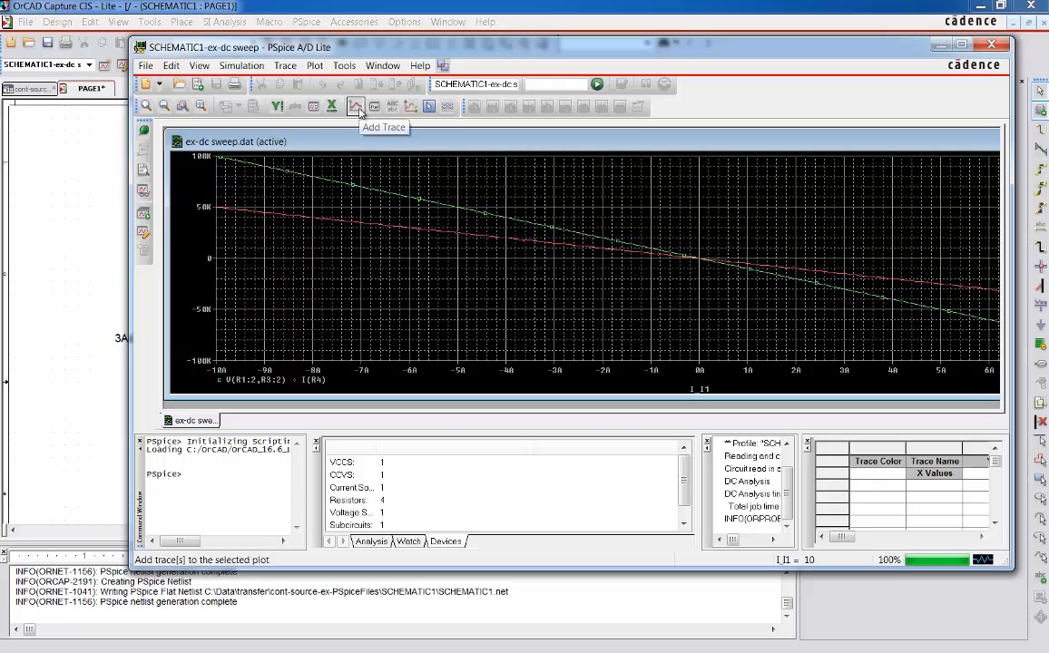
mouse_move(519, 288)
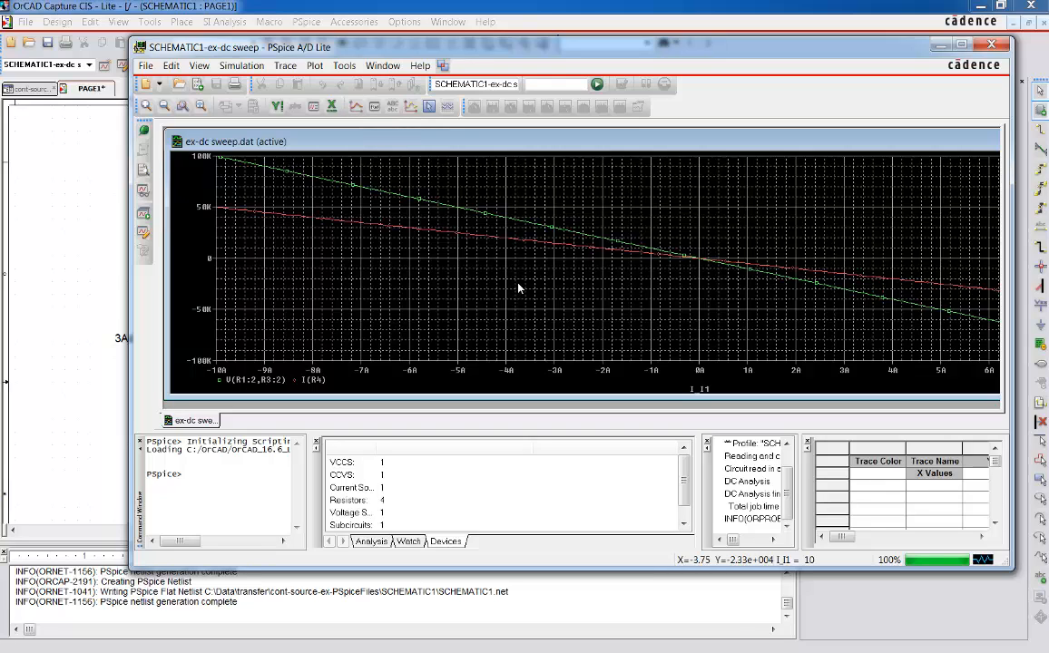
mouse_move(649, 382)
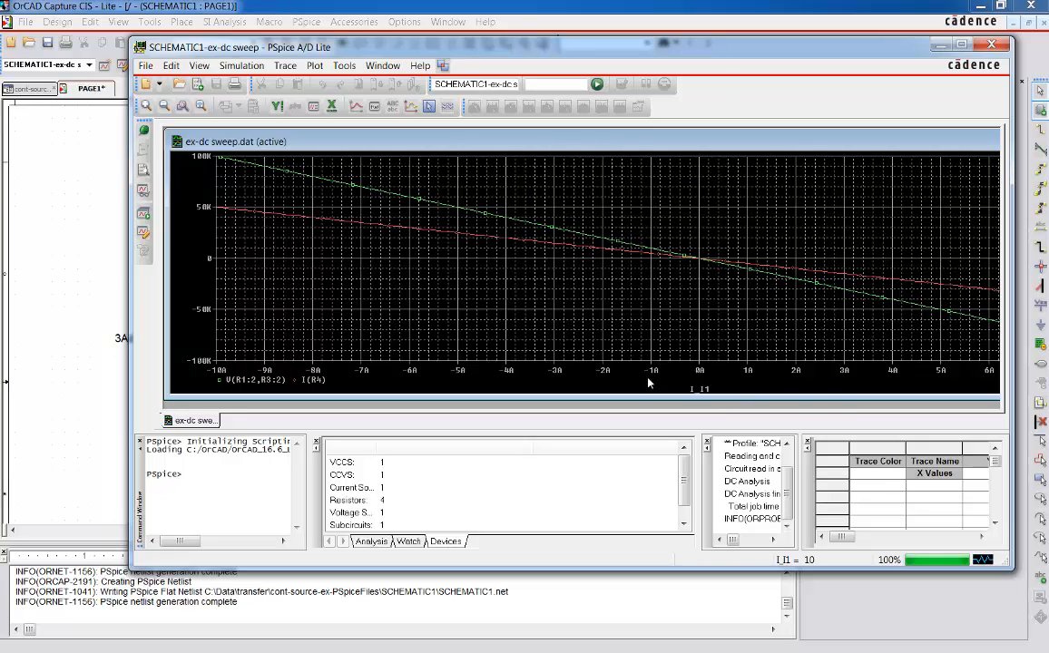
mouse_move(667, 366)
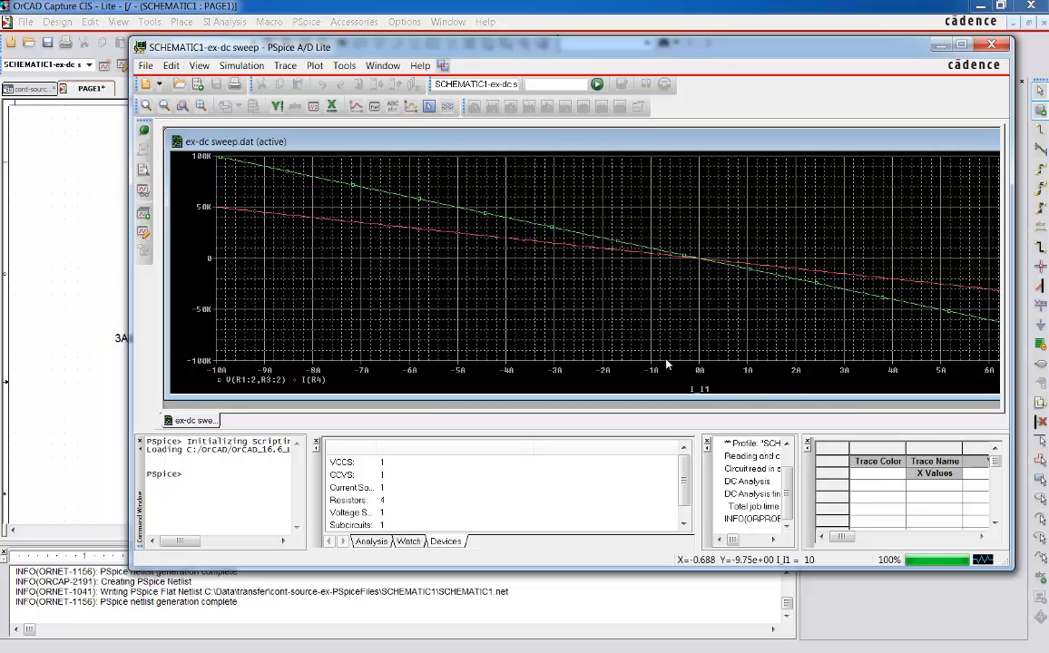
mouse_move(285, 64)
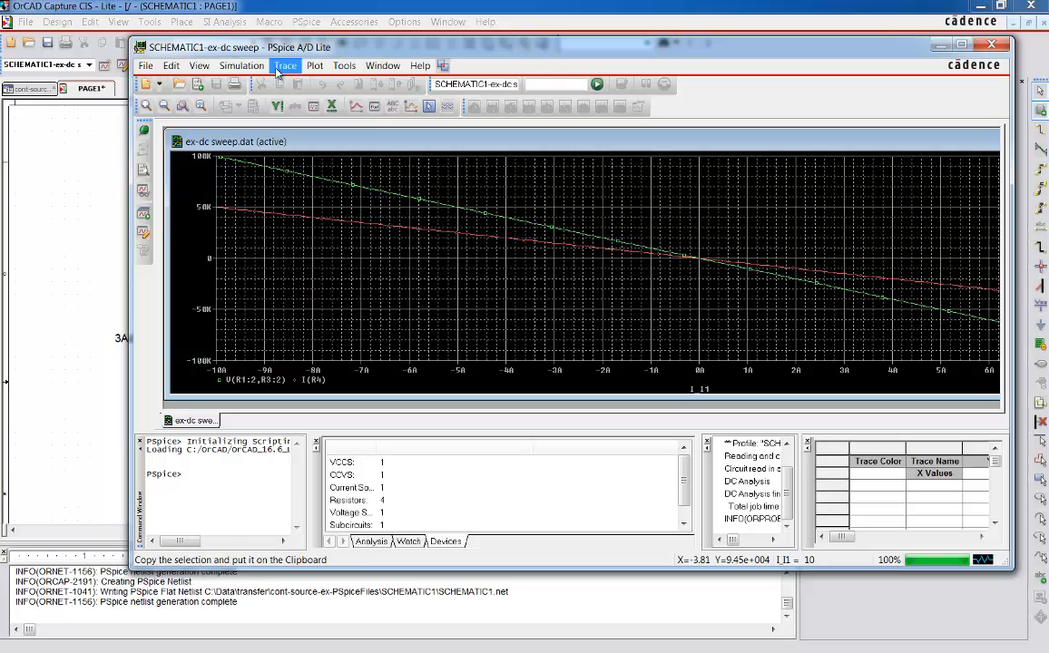
click(285, 65)
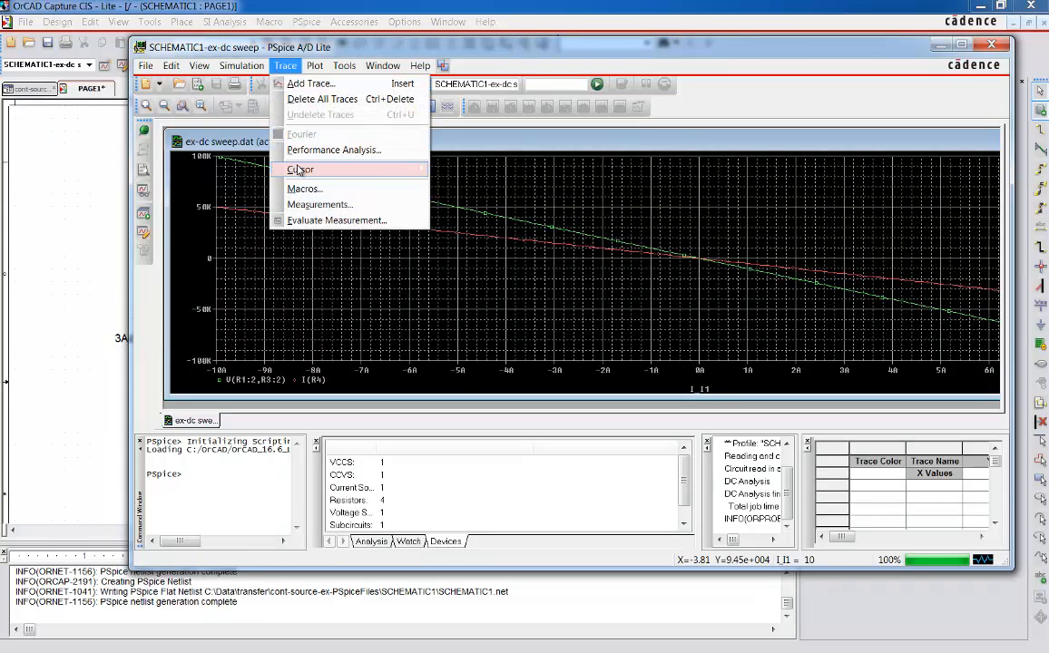
click(300, 169)
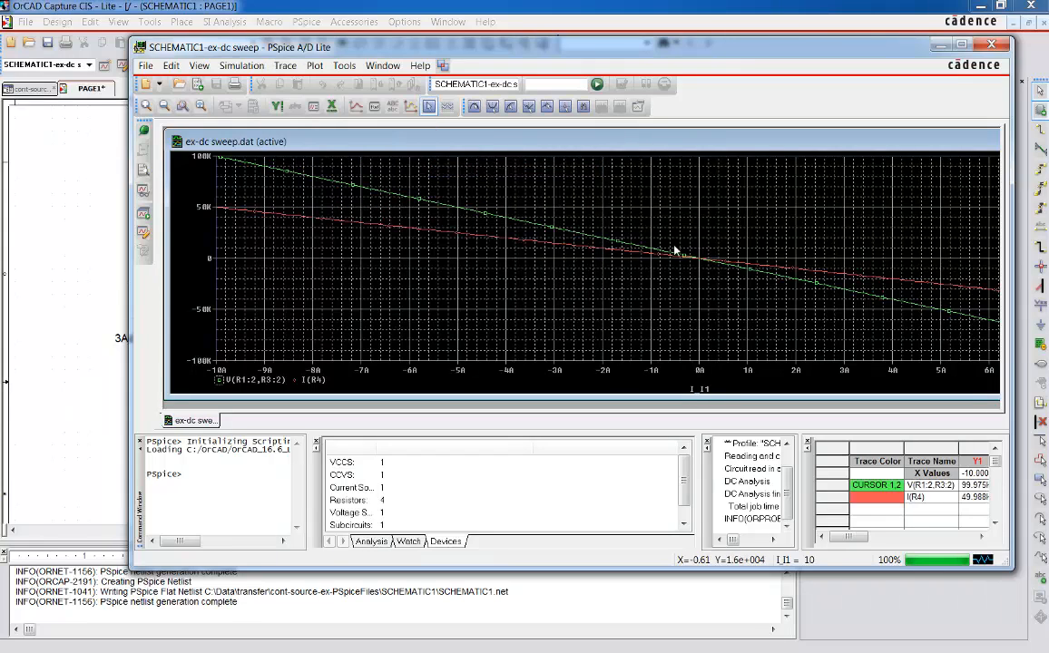
mouse_move(653, 254)
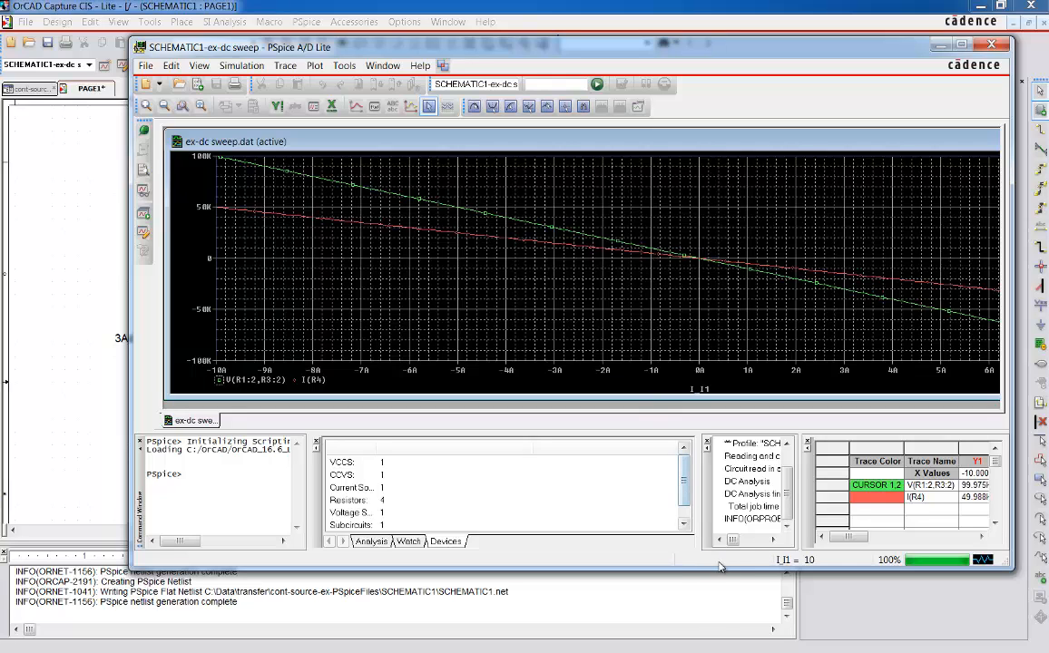
mouse_move(699, 306)
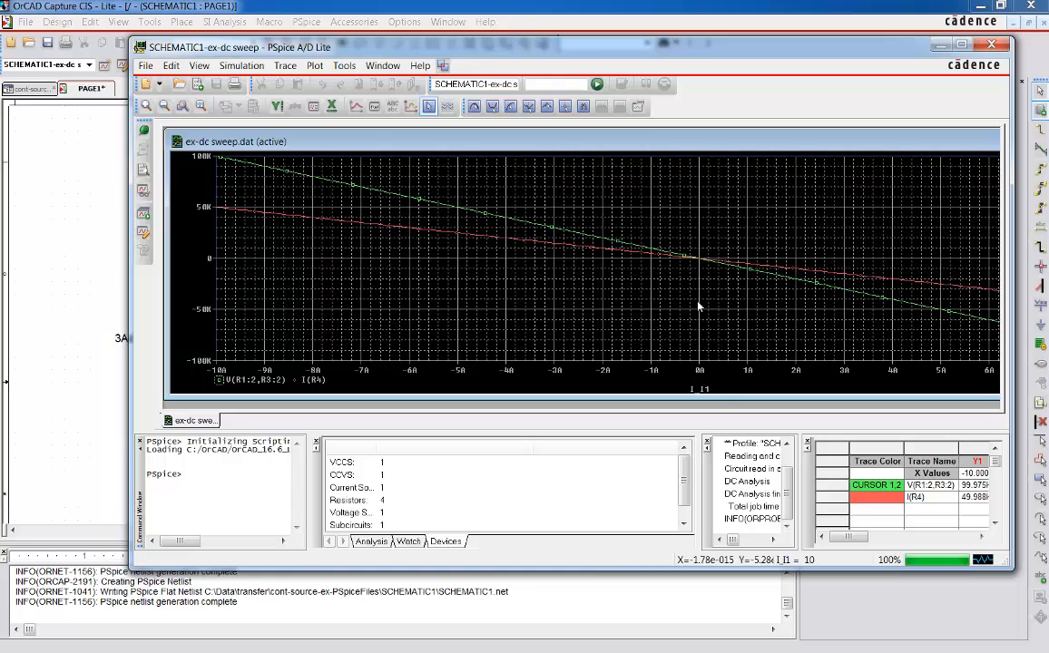
mouse_move(653, 252)
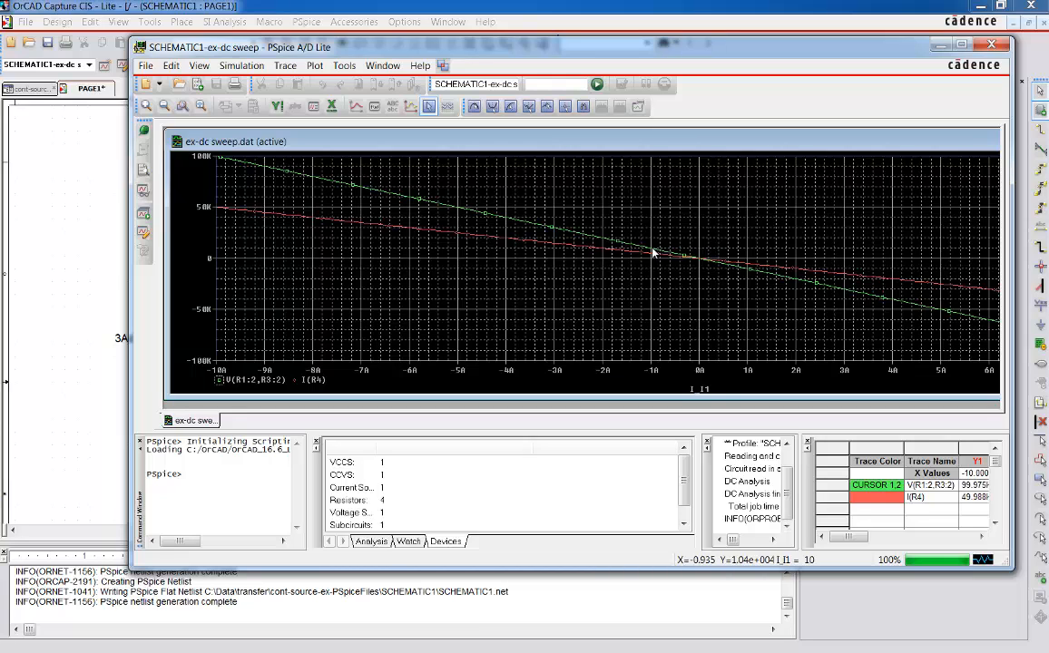
mouse_move(649, 252)
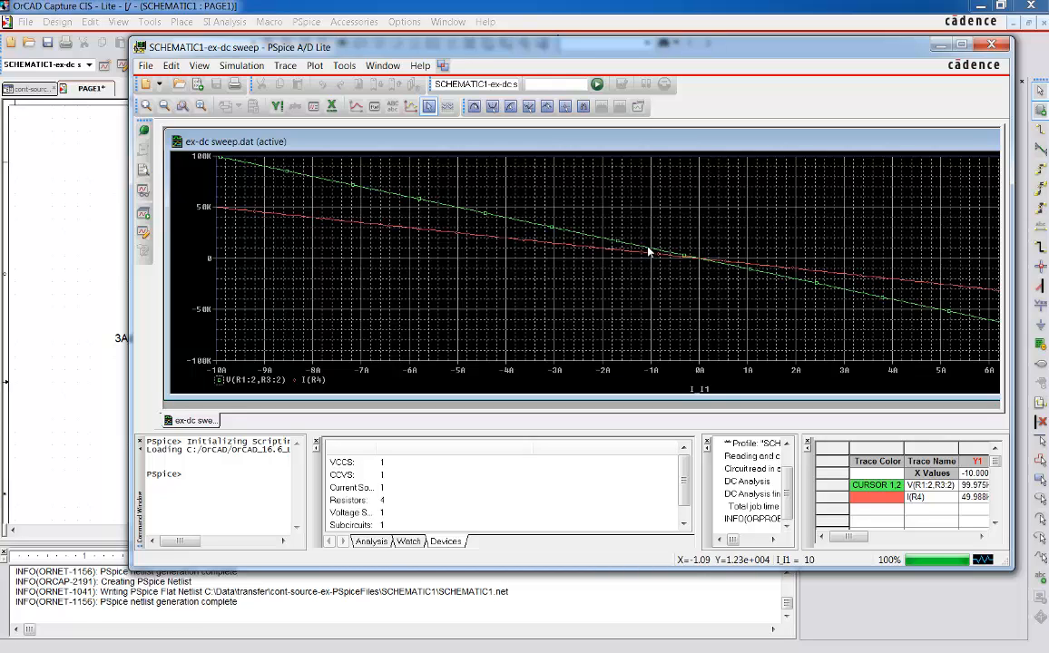
mouse_move(625, 249)
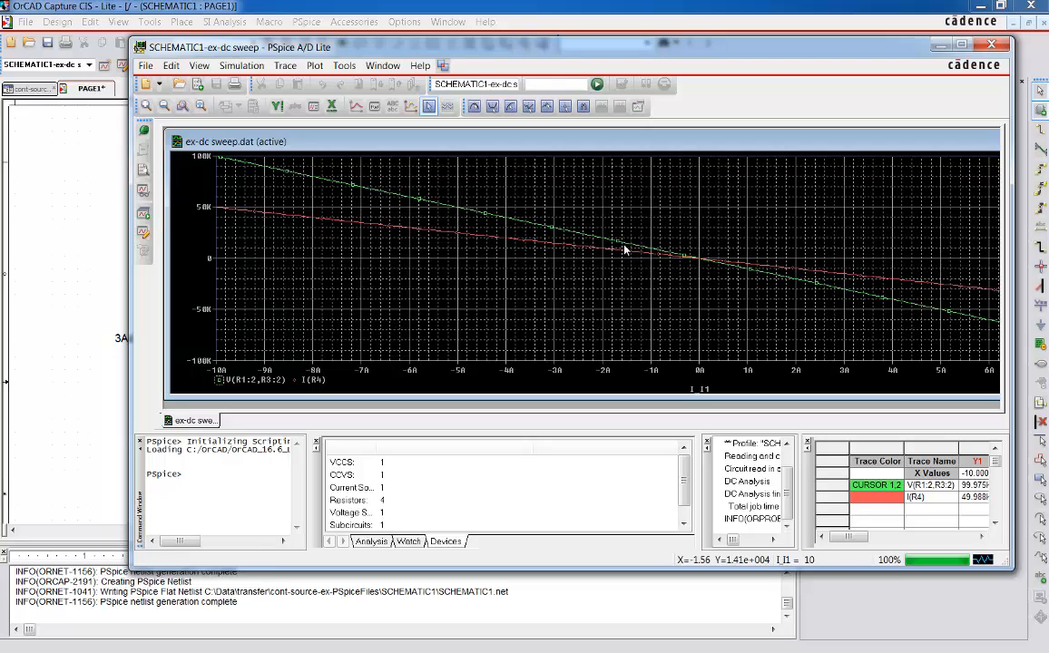
mouse_move(623, 253)
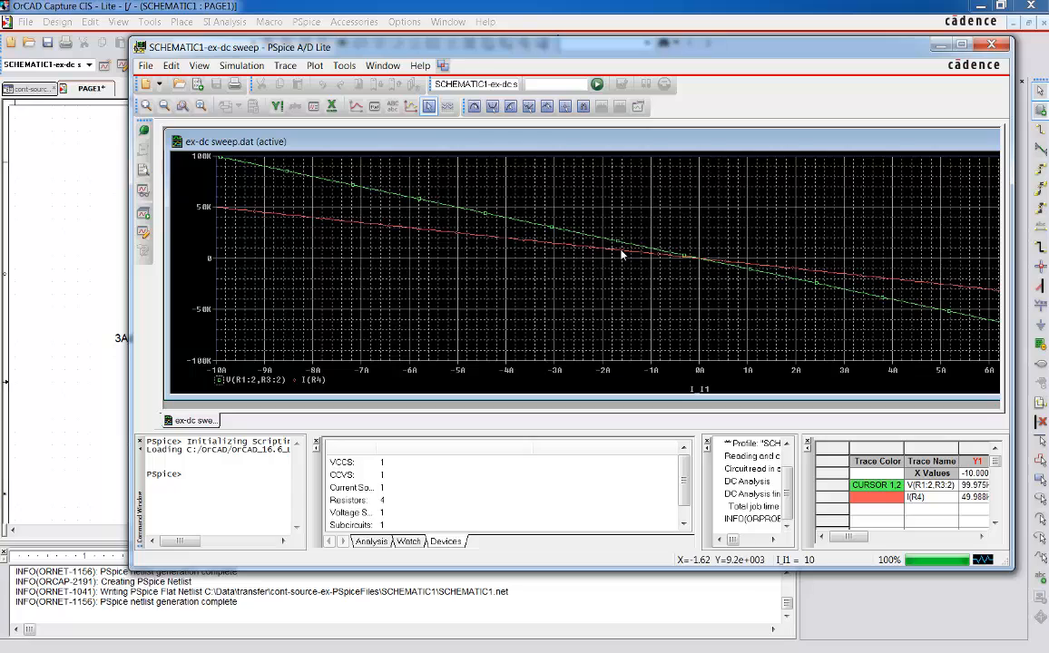
mouse_move(624, 245)
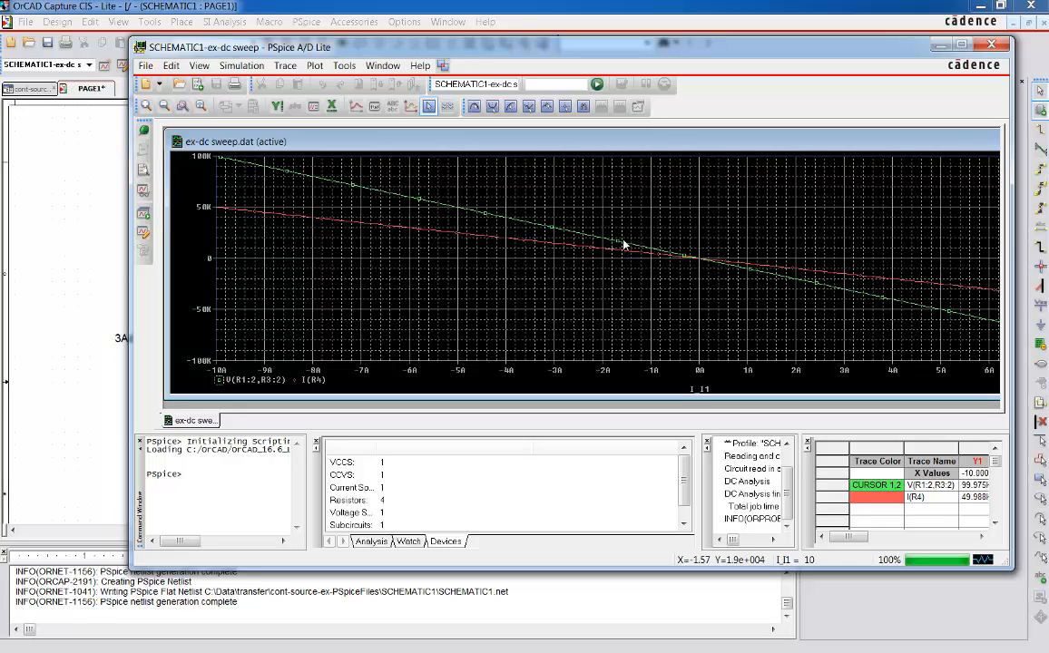
mouse_move(624, 250)
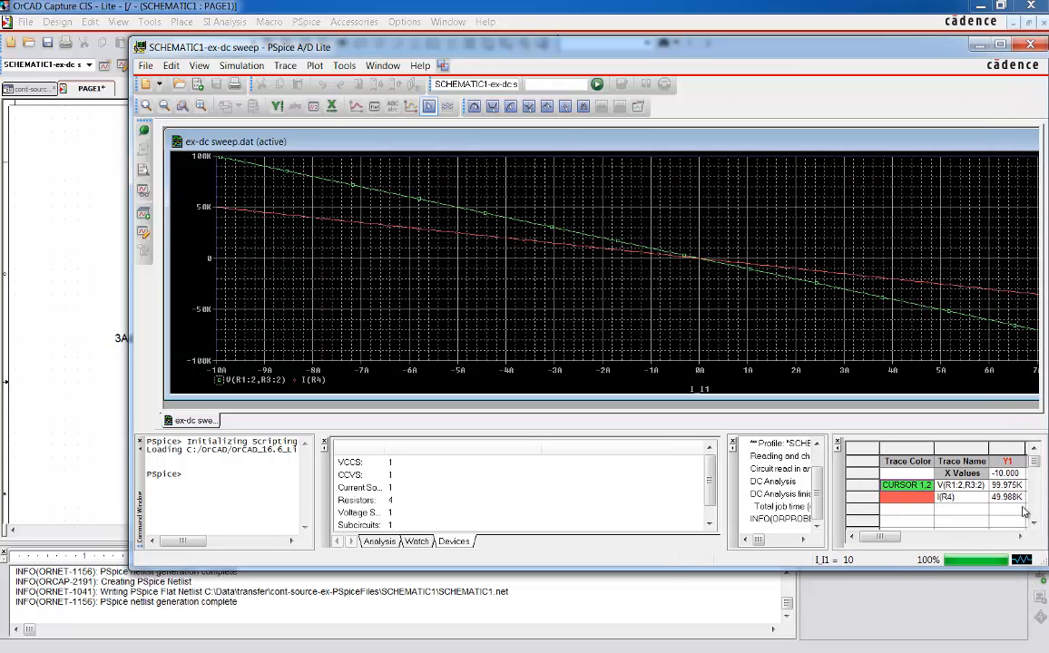
mouse_move(642, 252)
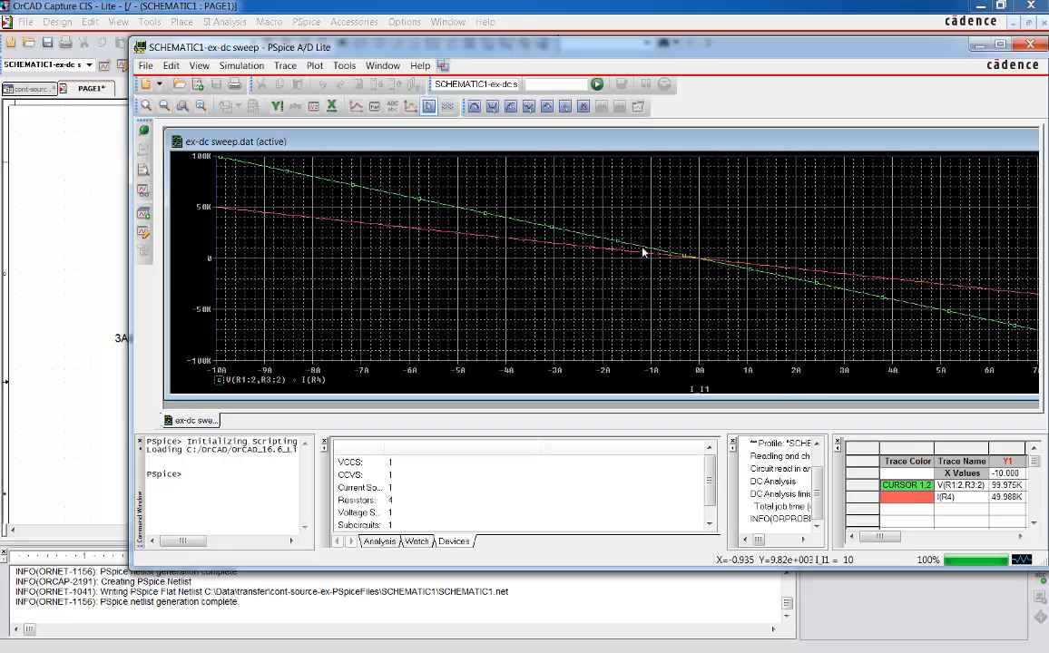
mouse_move(623, 247)
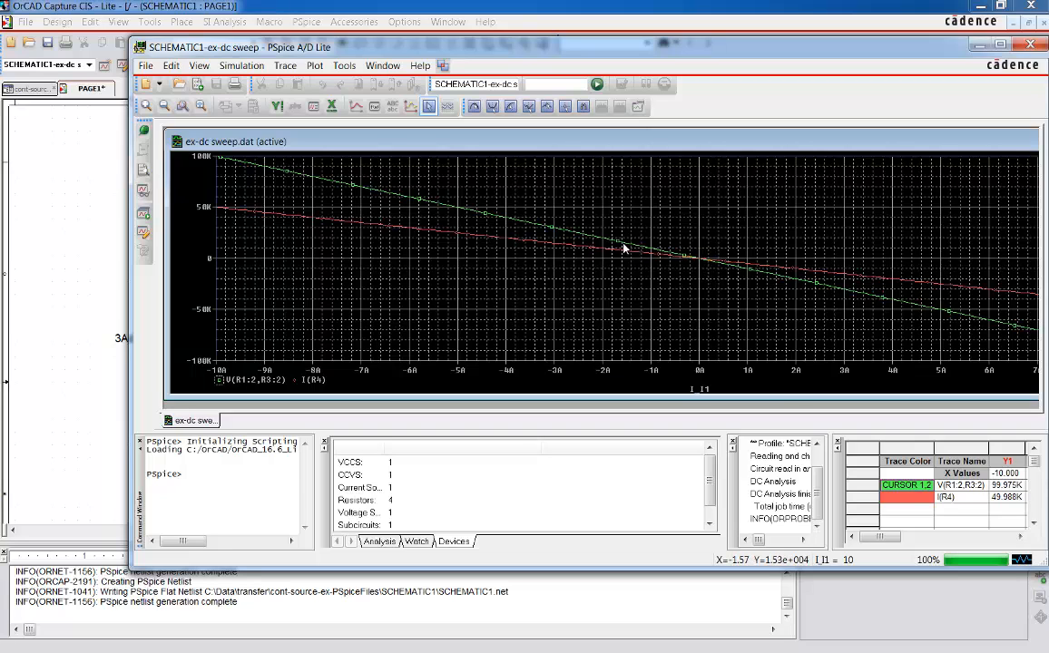
mouse_move(465, 214)
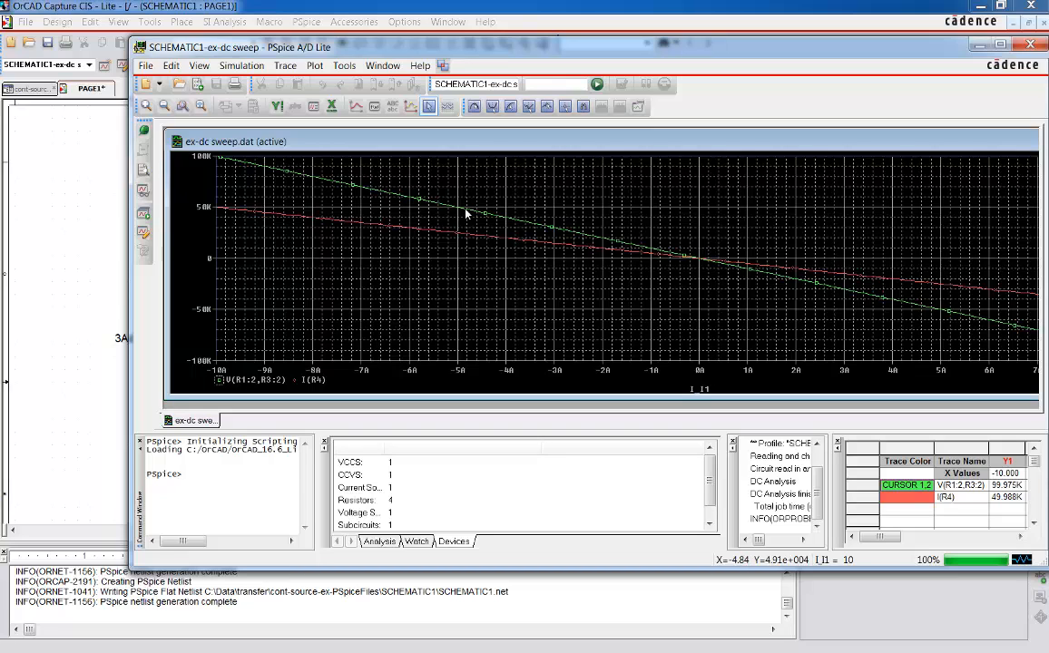
mouse_move(483, 210)
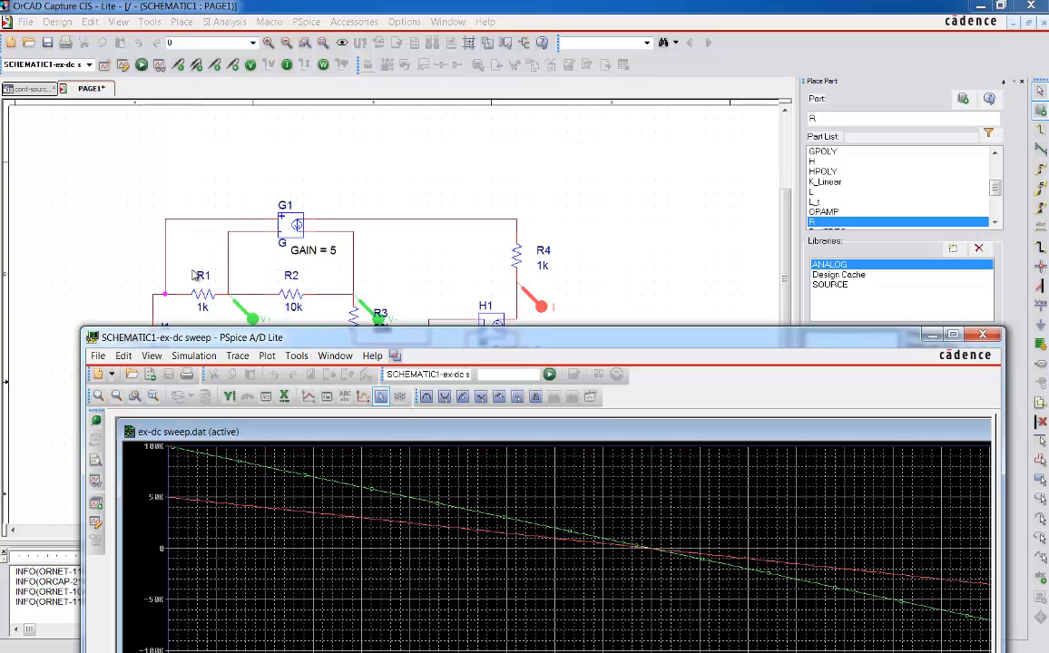
mouse_move(211, 250)
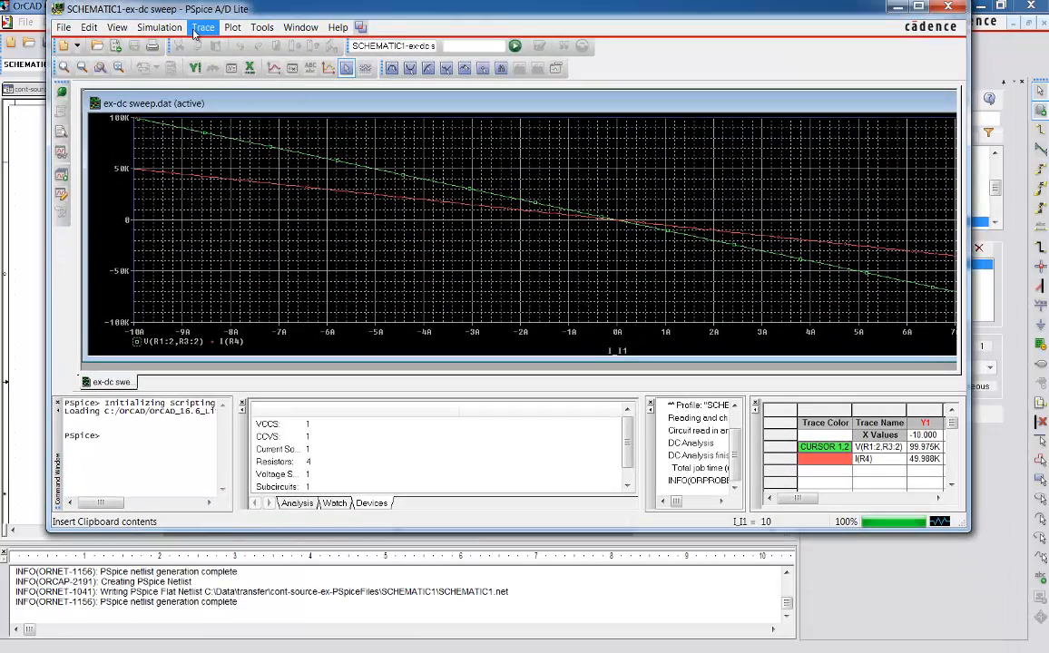
Add I(R1) as a third trace on the sweep plot.
click(203, 26)
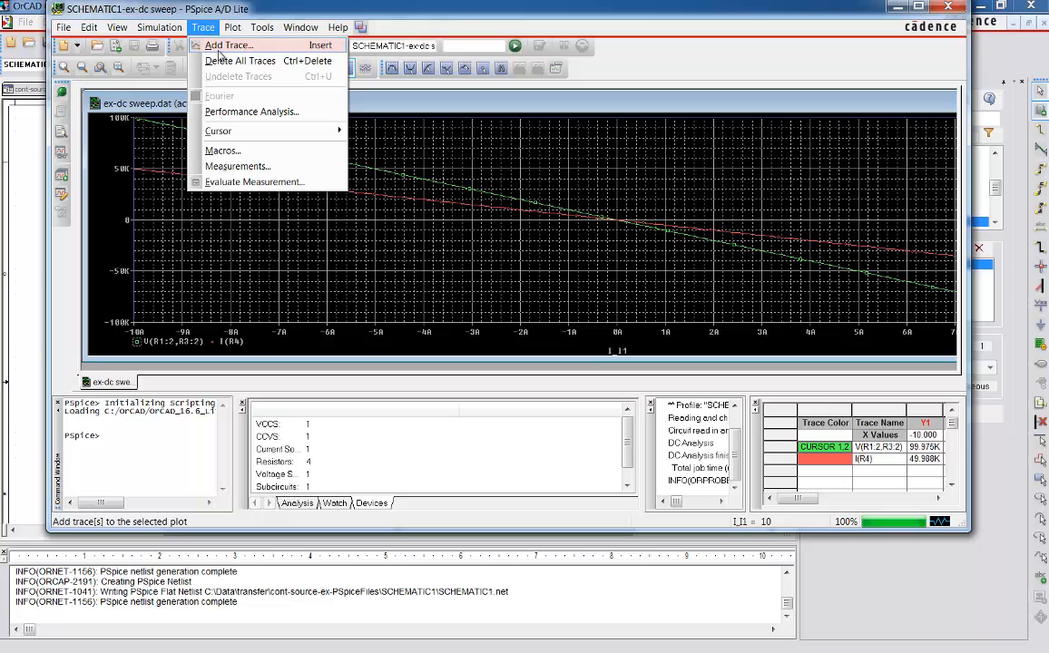
click(228, 44)
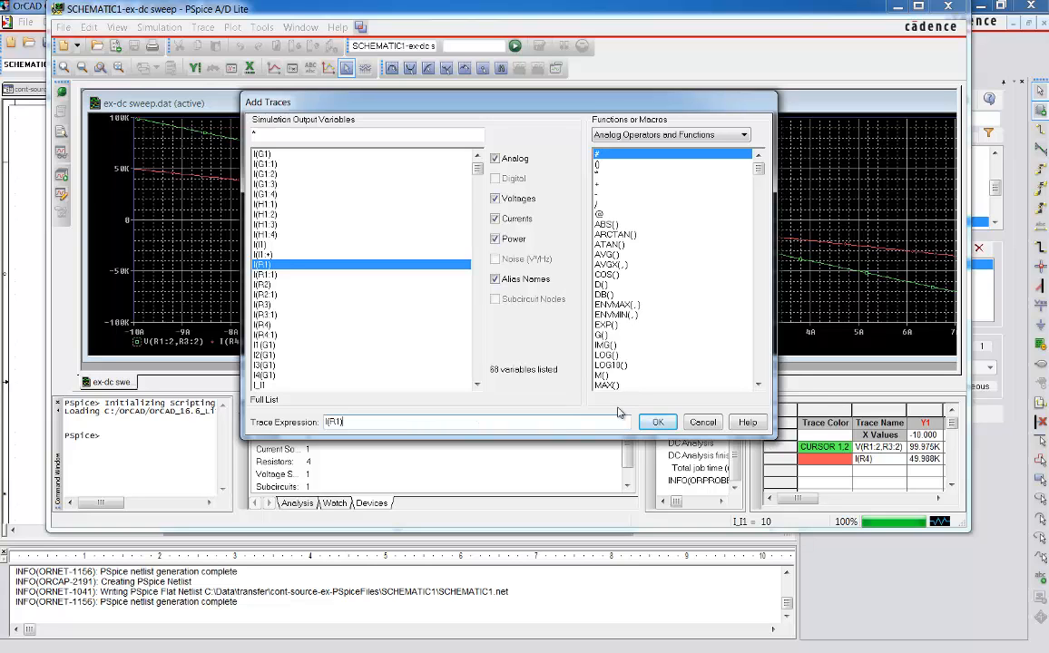
click(658, 422)
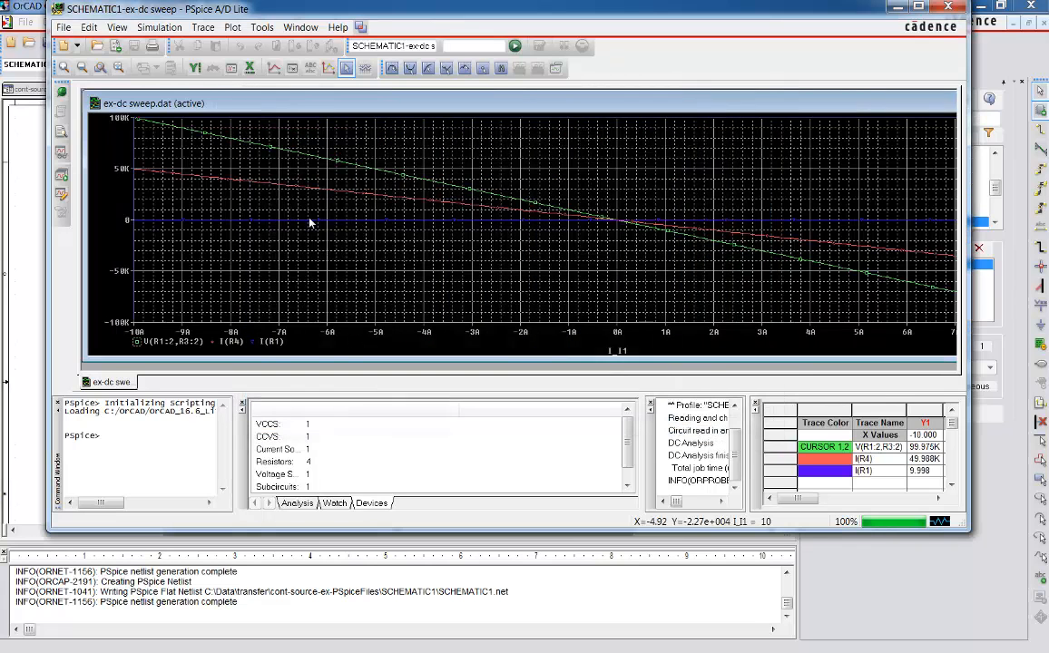
mouse_move(807, 230)
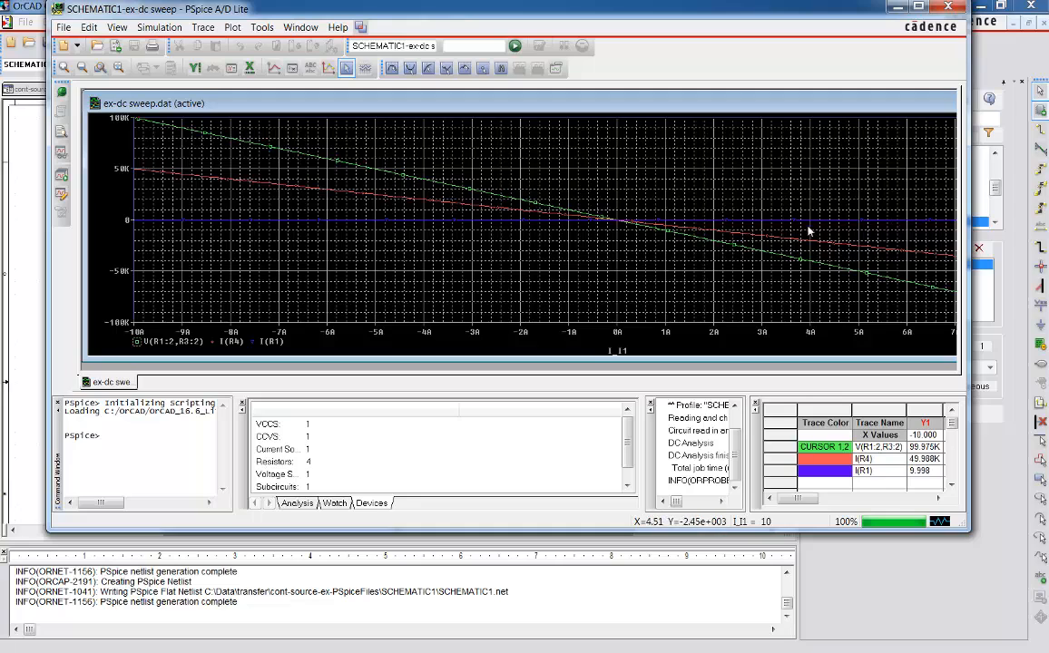
mouse_move(193, 218)
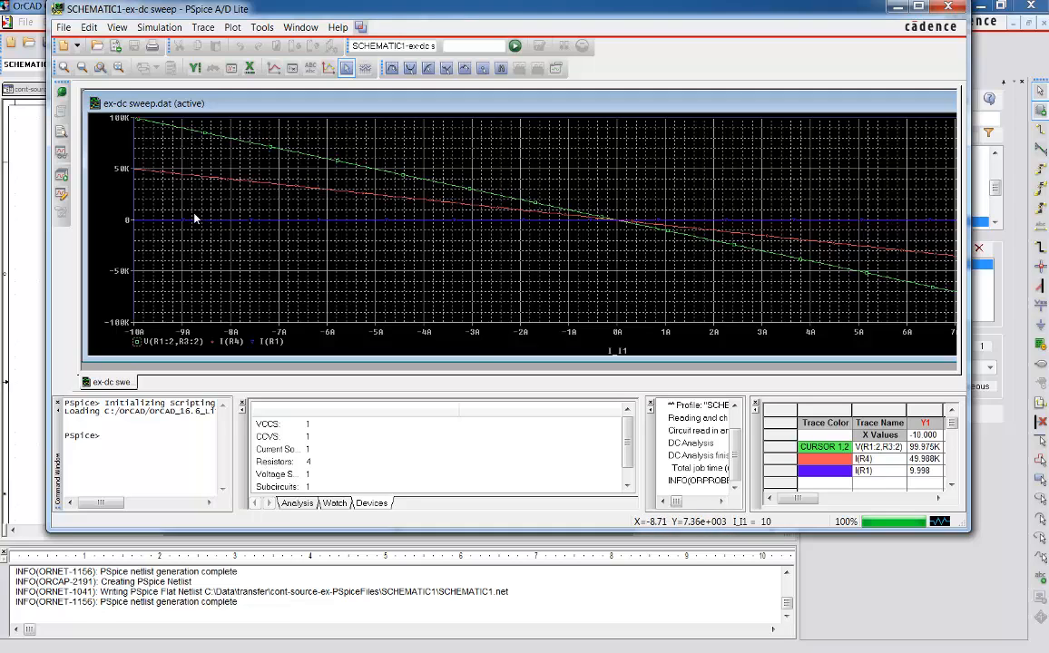
mouse_move(624, 243)
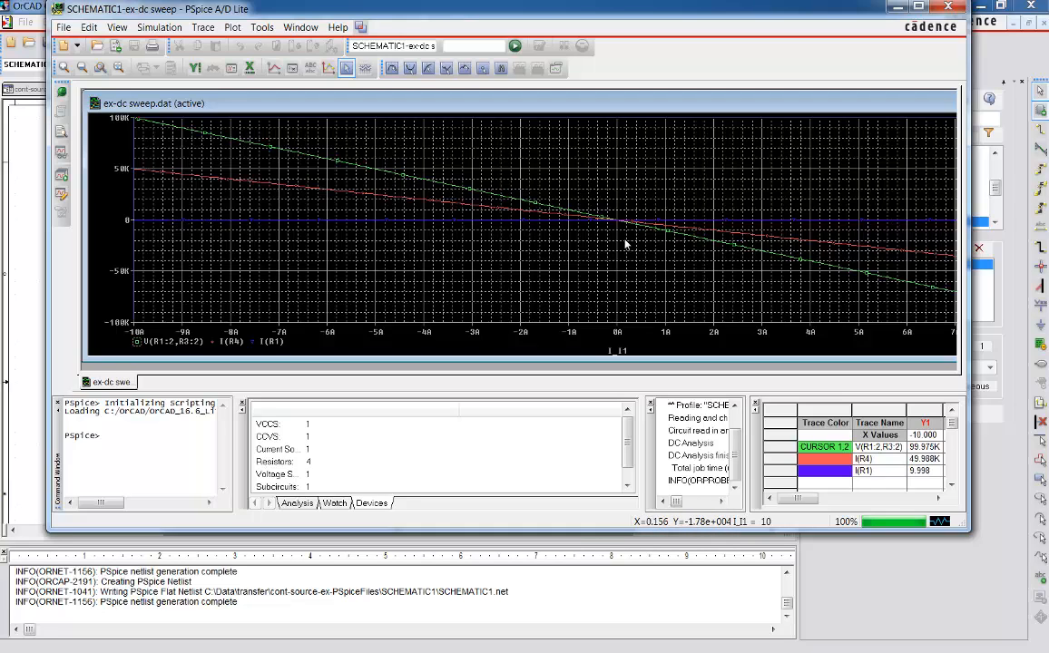
mouse_move(624, 242)
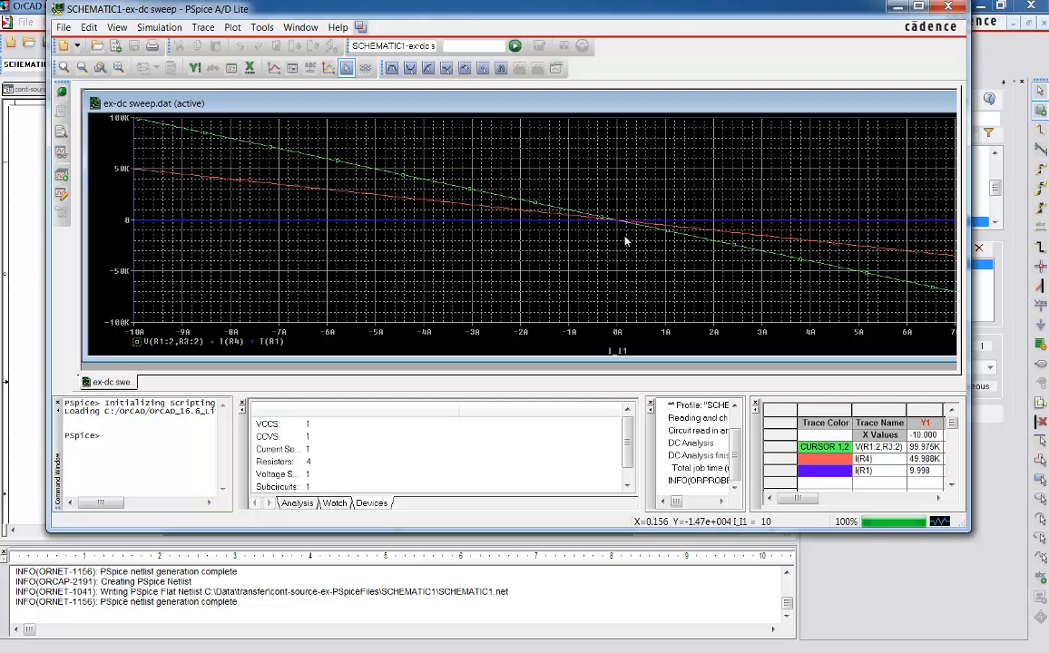
mouse_move(624, 241)
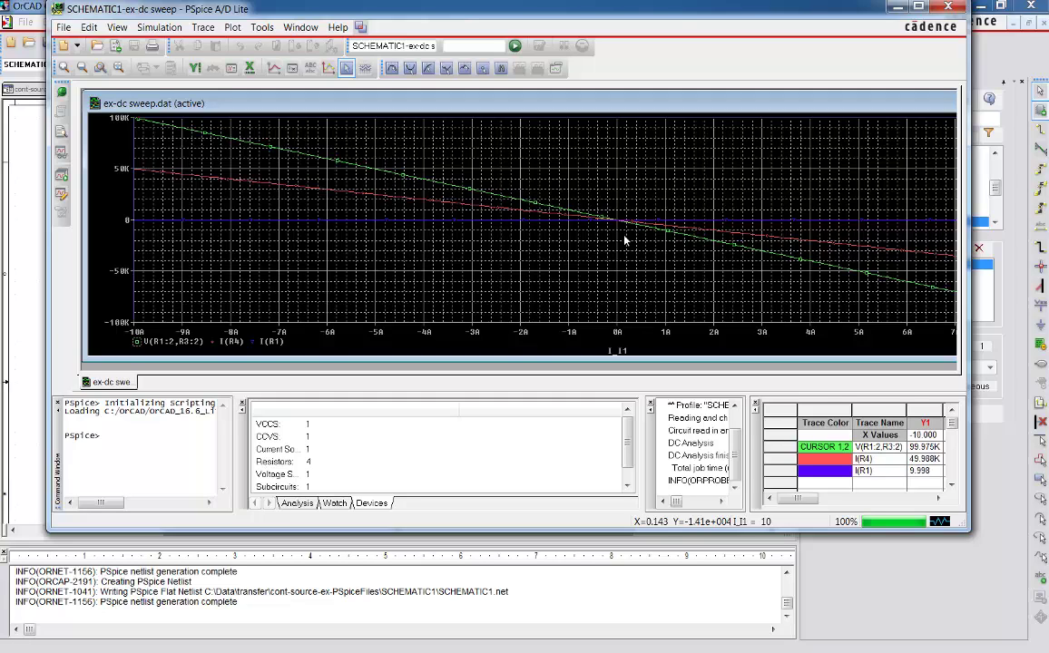
mouse_move(617, 241)
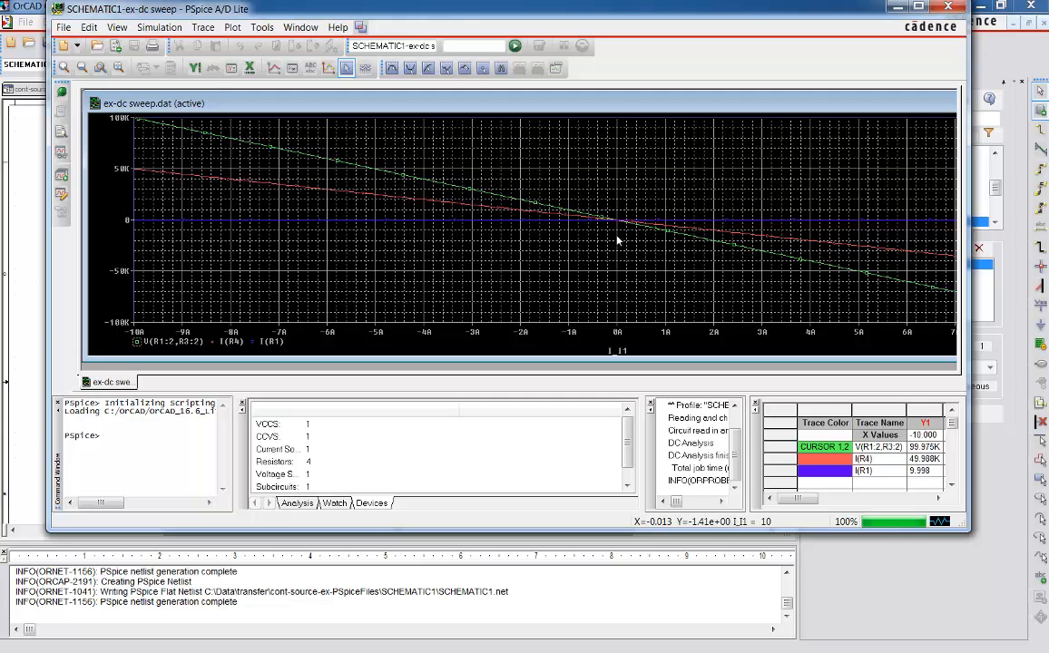
mouse_move(547, 199)
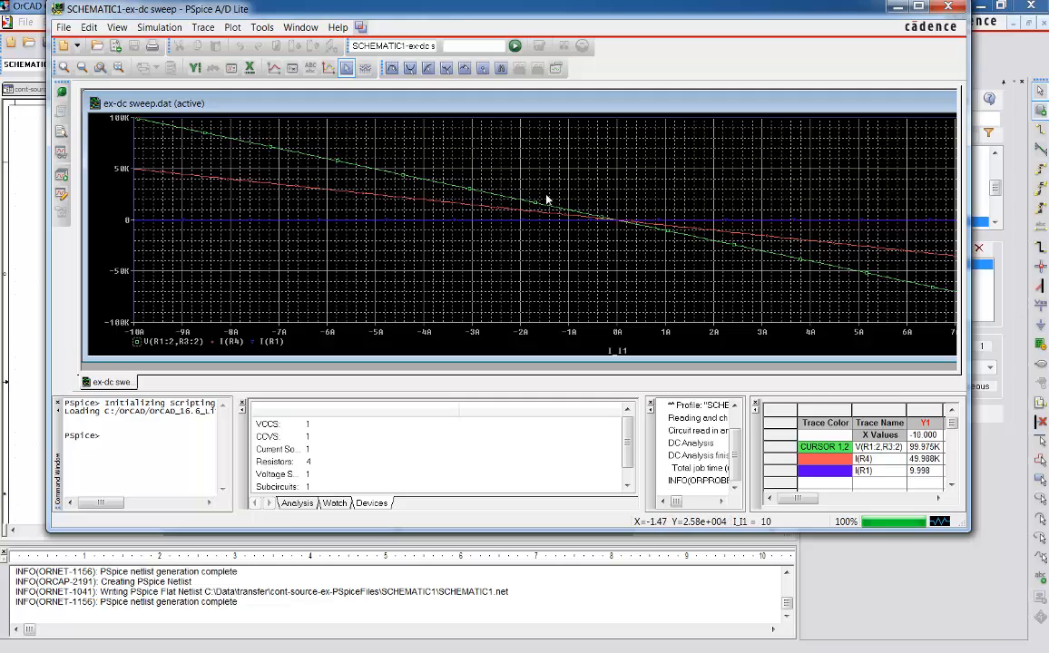
mouse_move(543, 197)
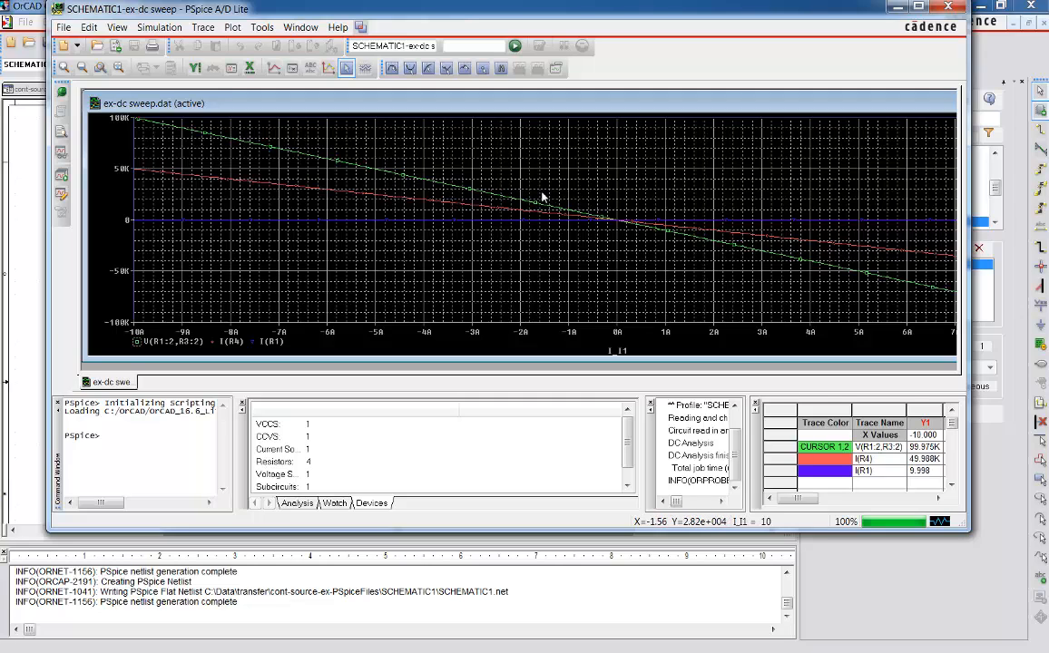
mouse_move(890, 86)
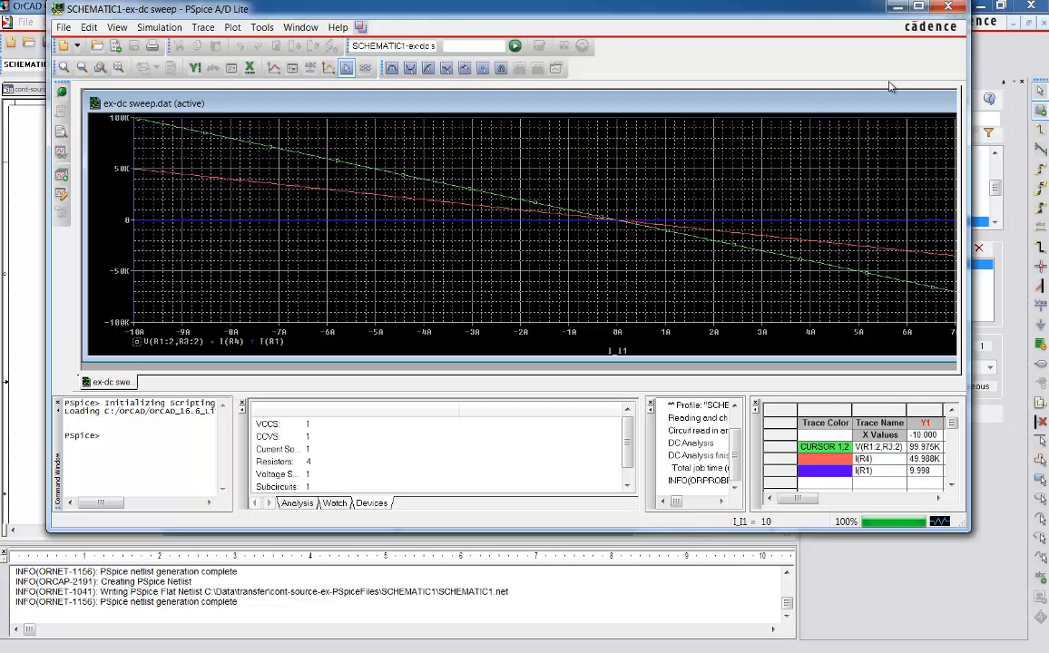
mouse_move(243, 187)
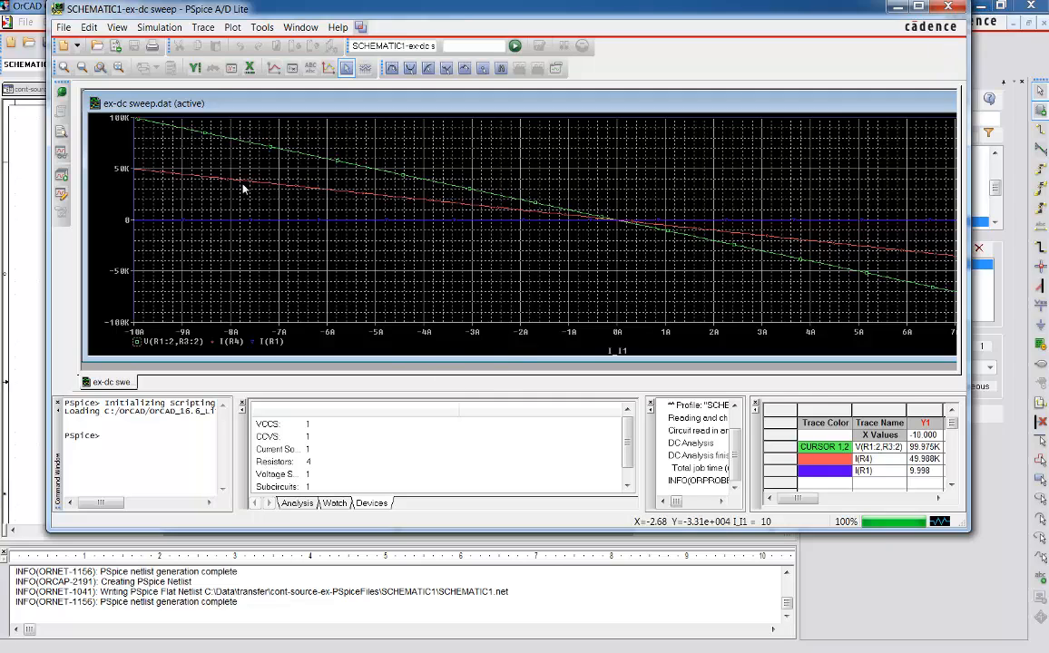